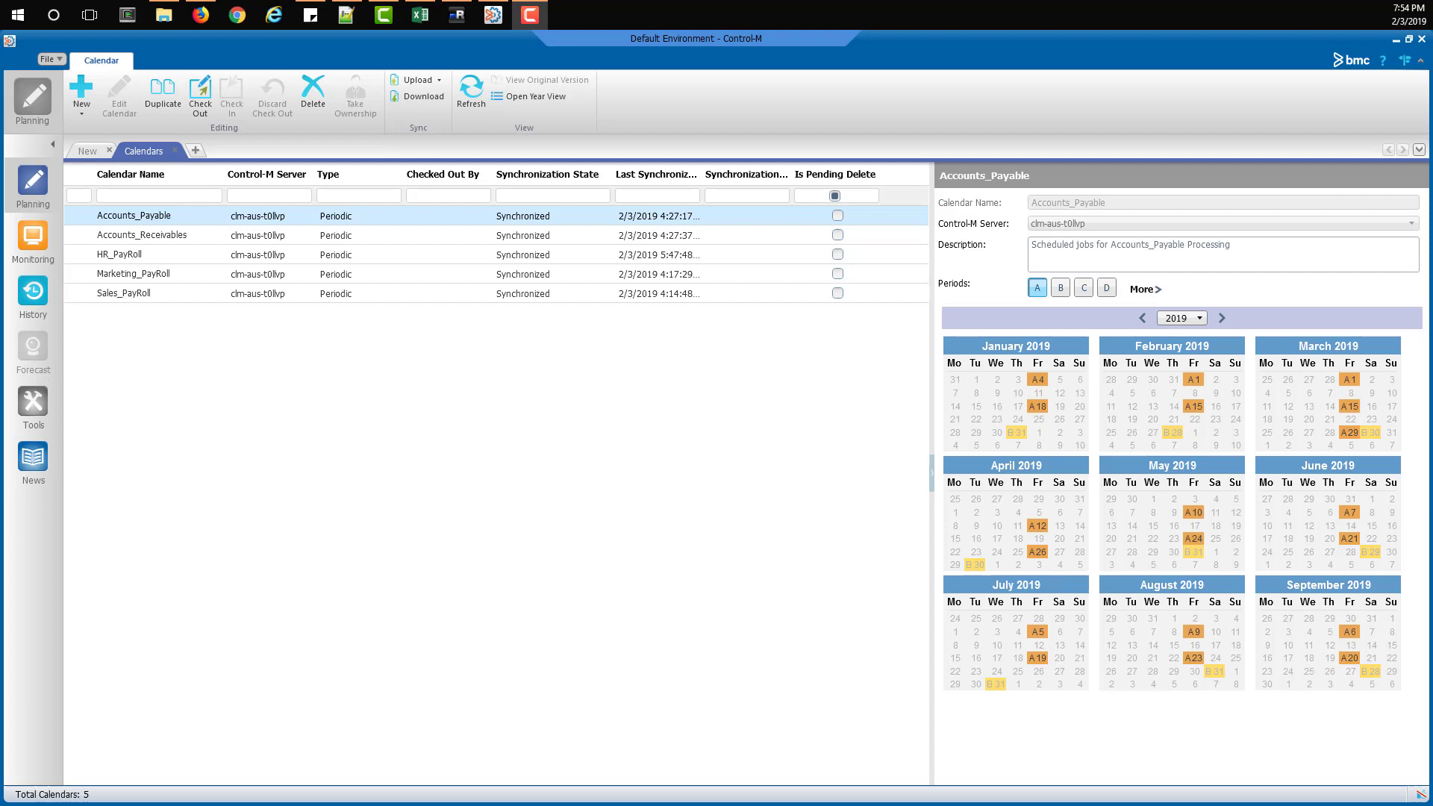
# Step: Delete the HR_PayRoll calendar and confirm, leaving four calendars listed
pyautogui.click(119, 254)
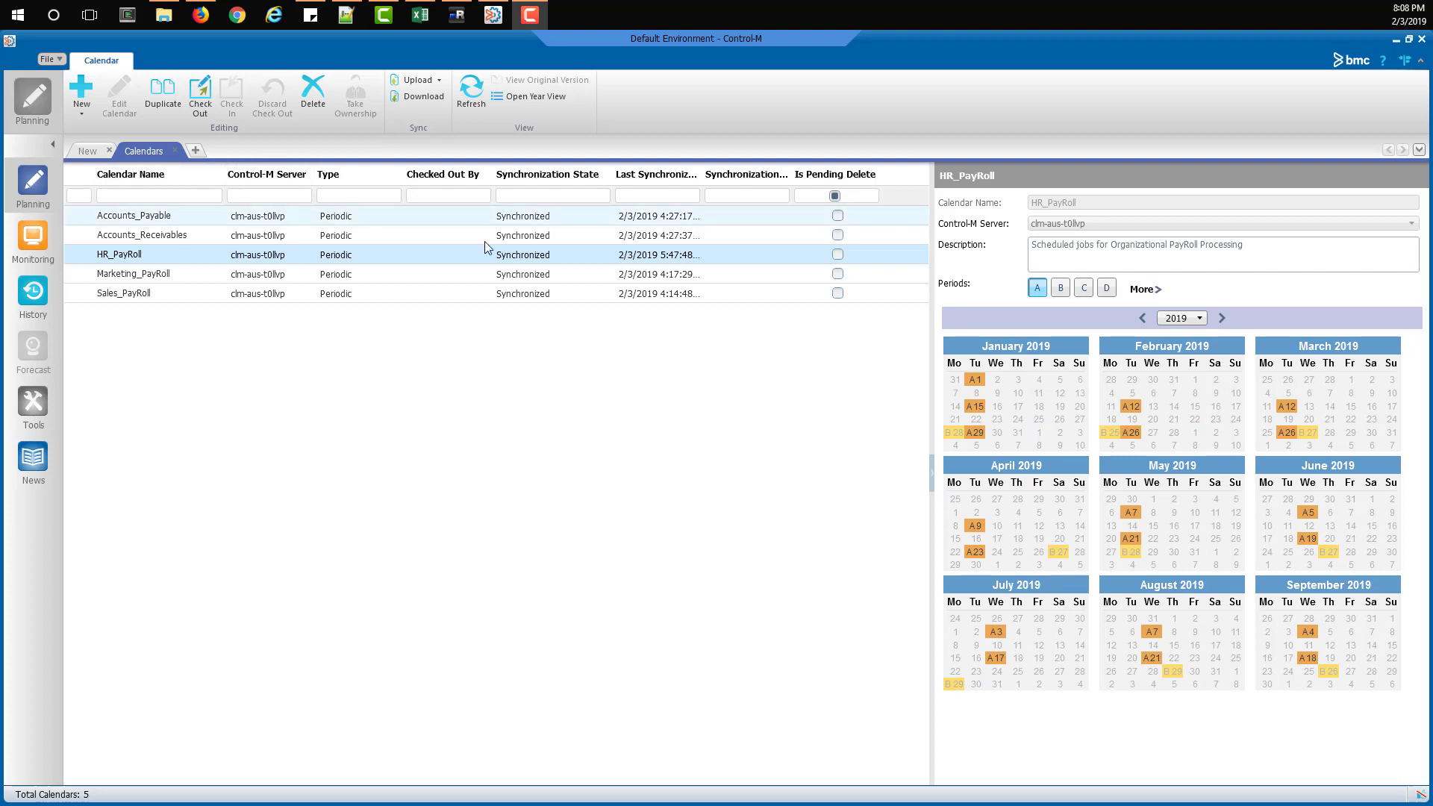
pyautogui.moveTo(187, 267)
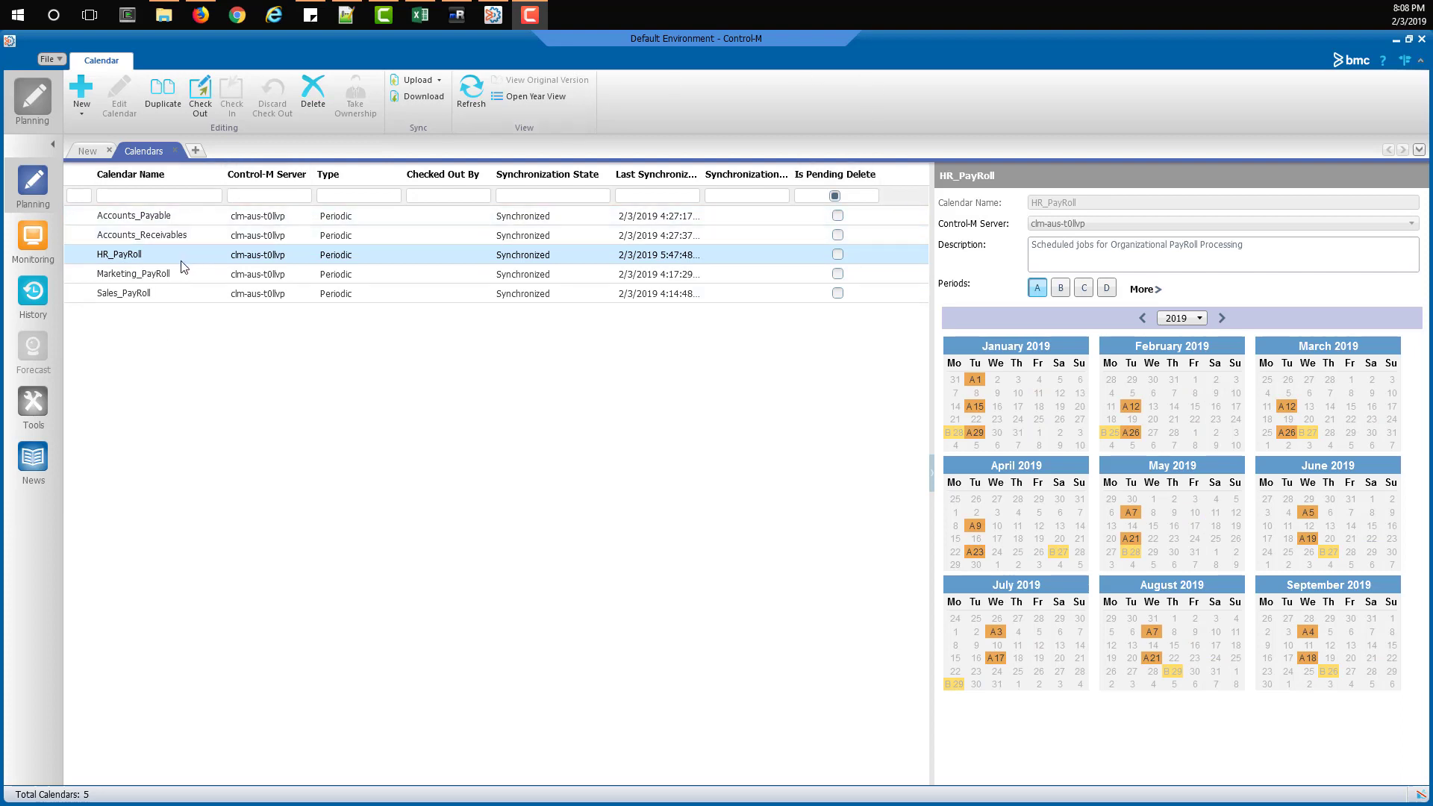
pyautogui.moveTo(312, 94)
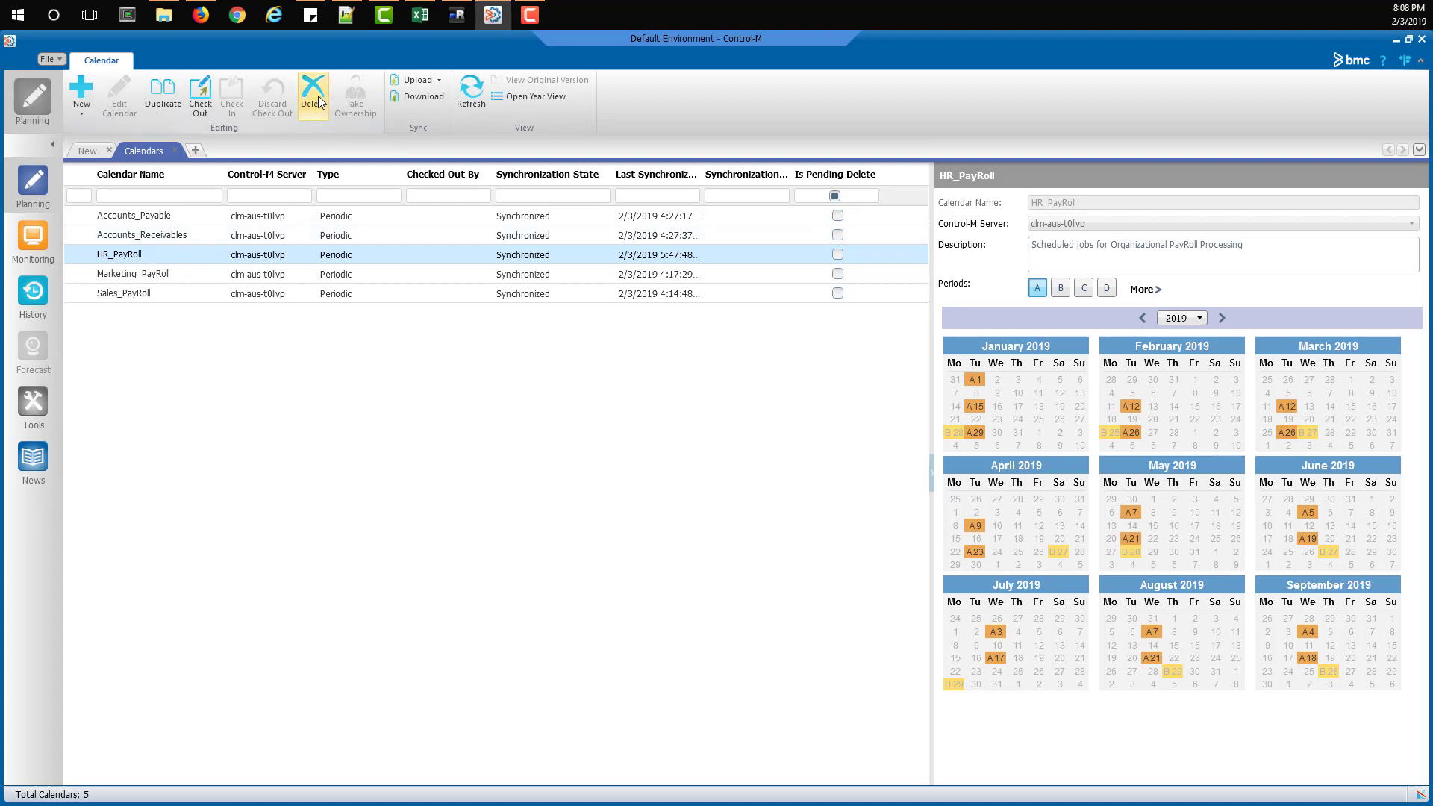
pyautogui.click(312, 95)
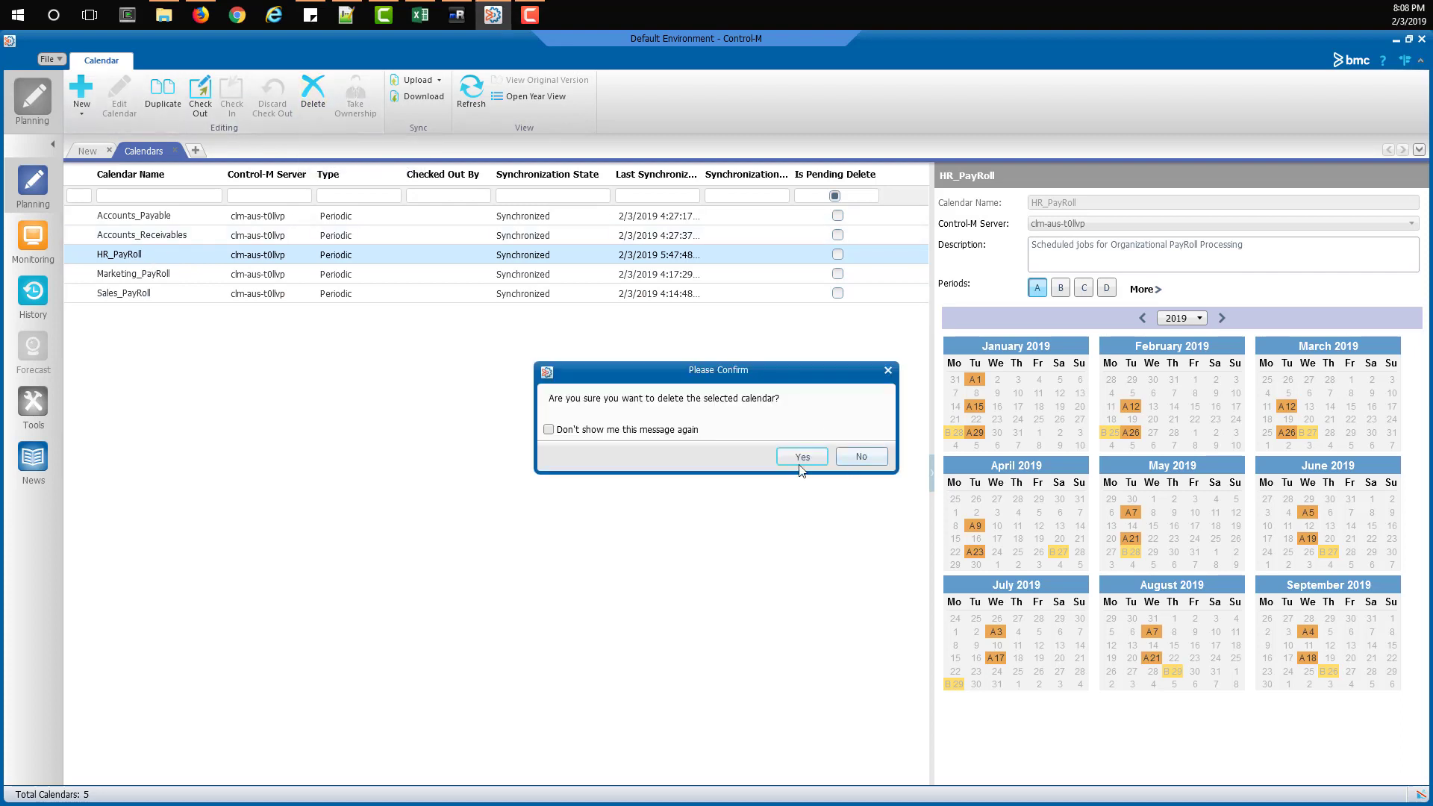
pyautogui.click(800, 456)
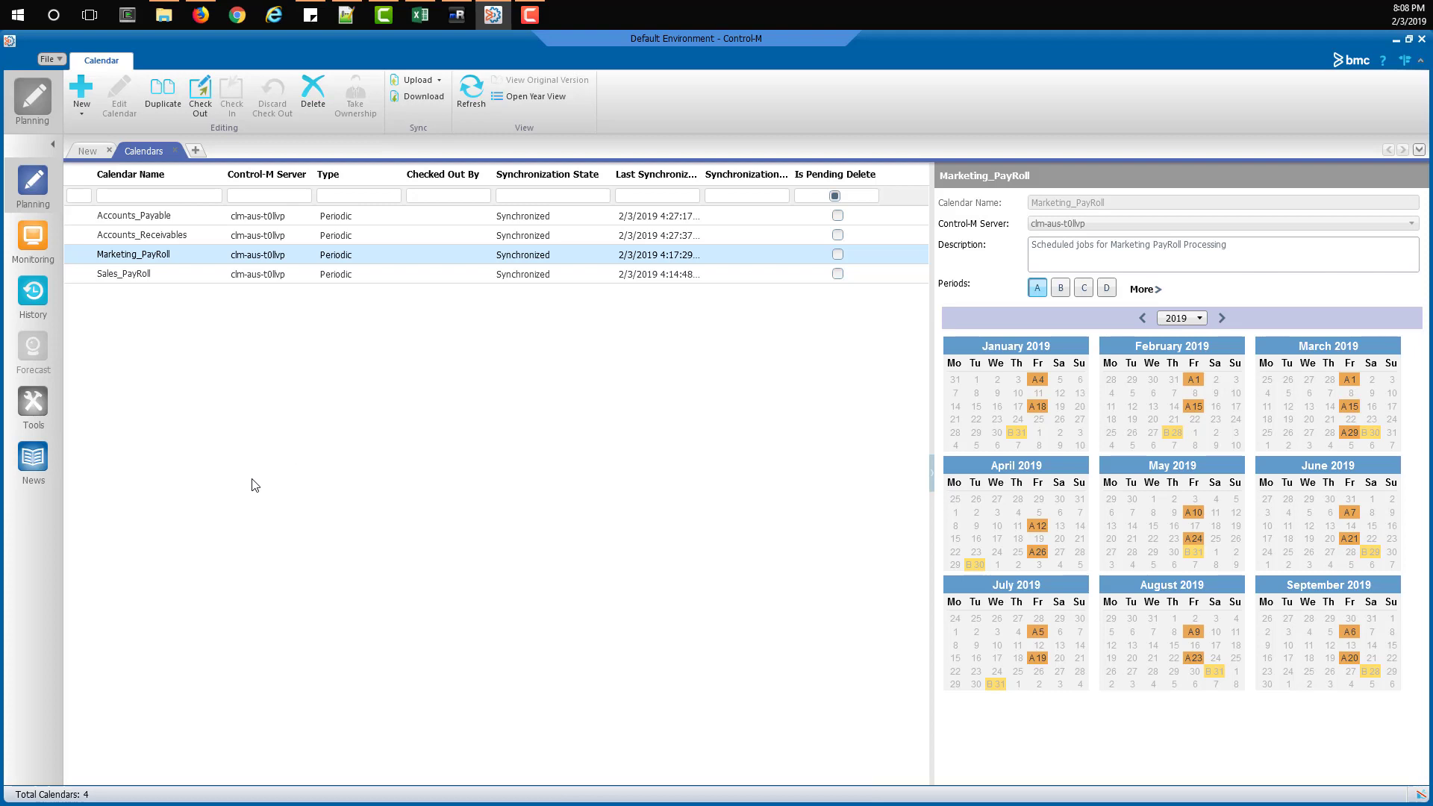
pyautogui.moveTo(234, 483)
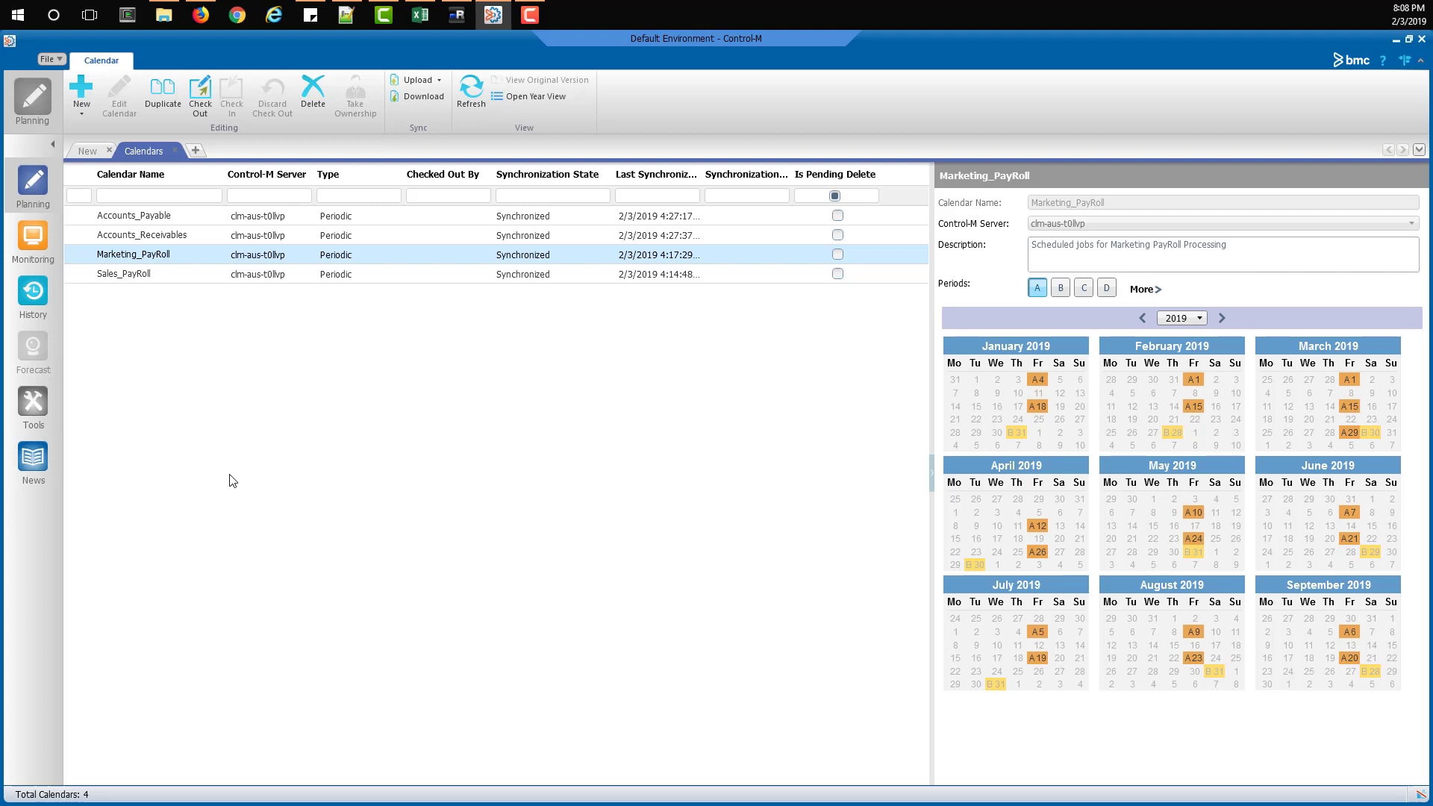
pyautogui.moveTo(42, 448)
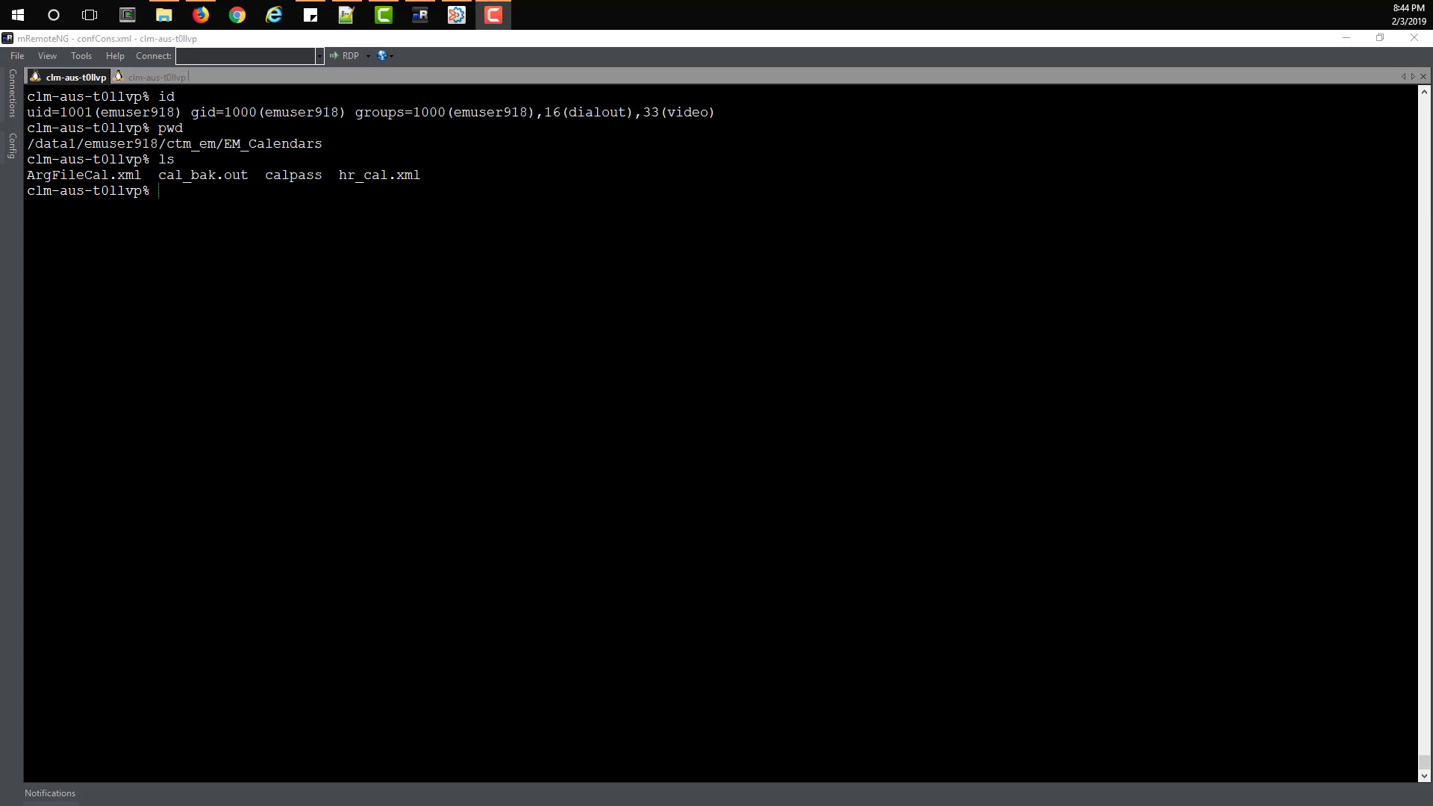
# Step: Print hr_cal.xml with cat to show the saved 2019 HR_PayRoll definition
pyautogui.write('cat')
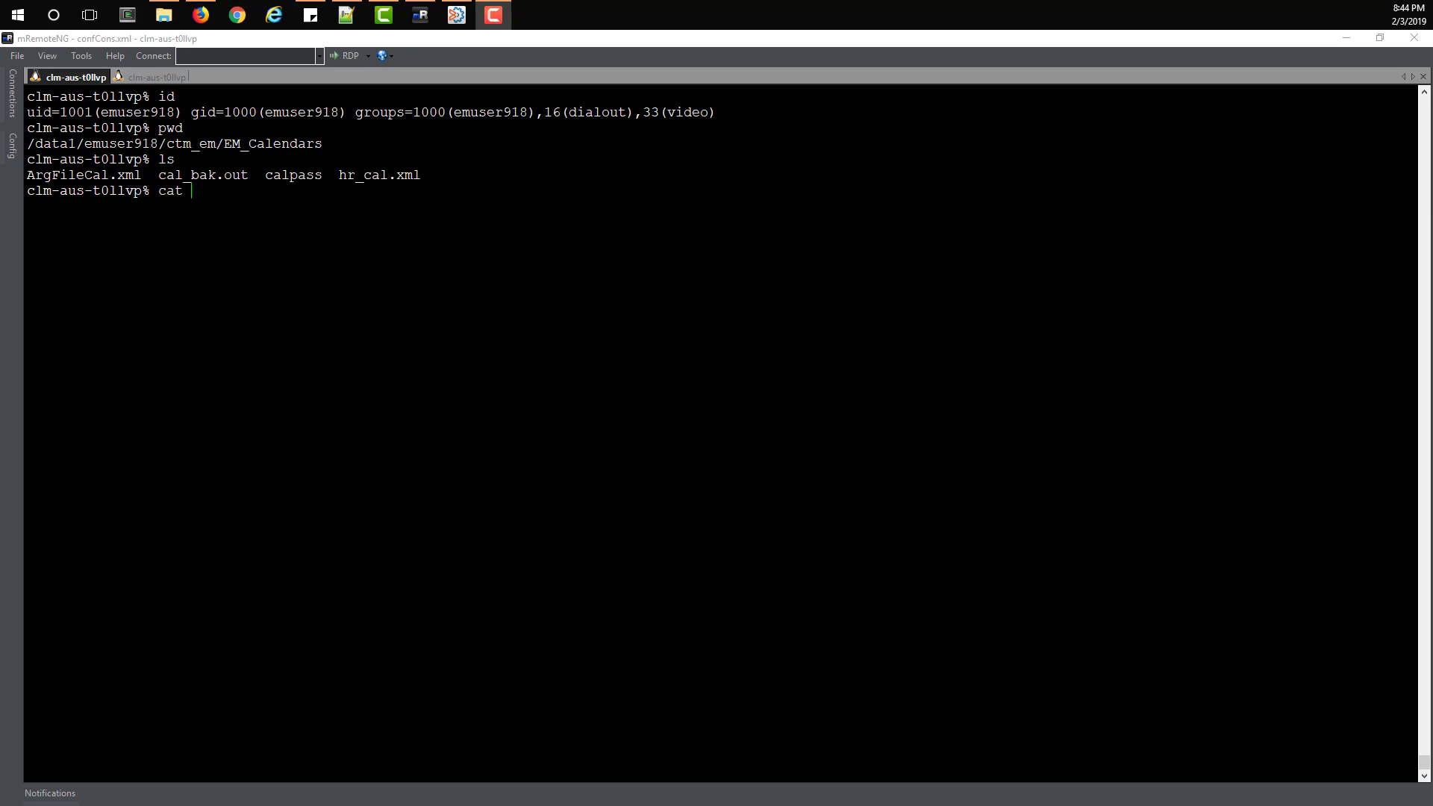
pyautogui.write('hr_cal.xml')
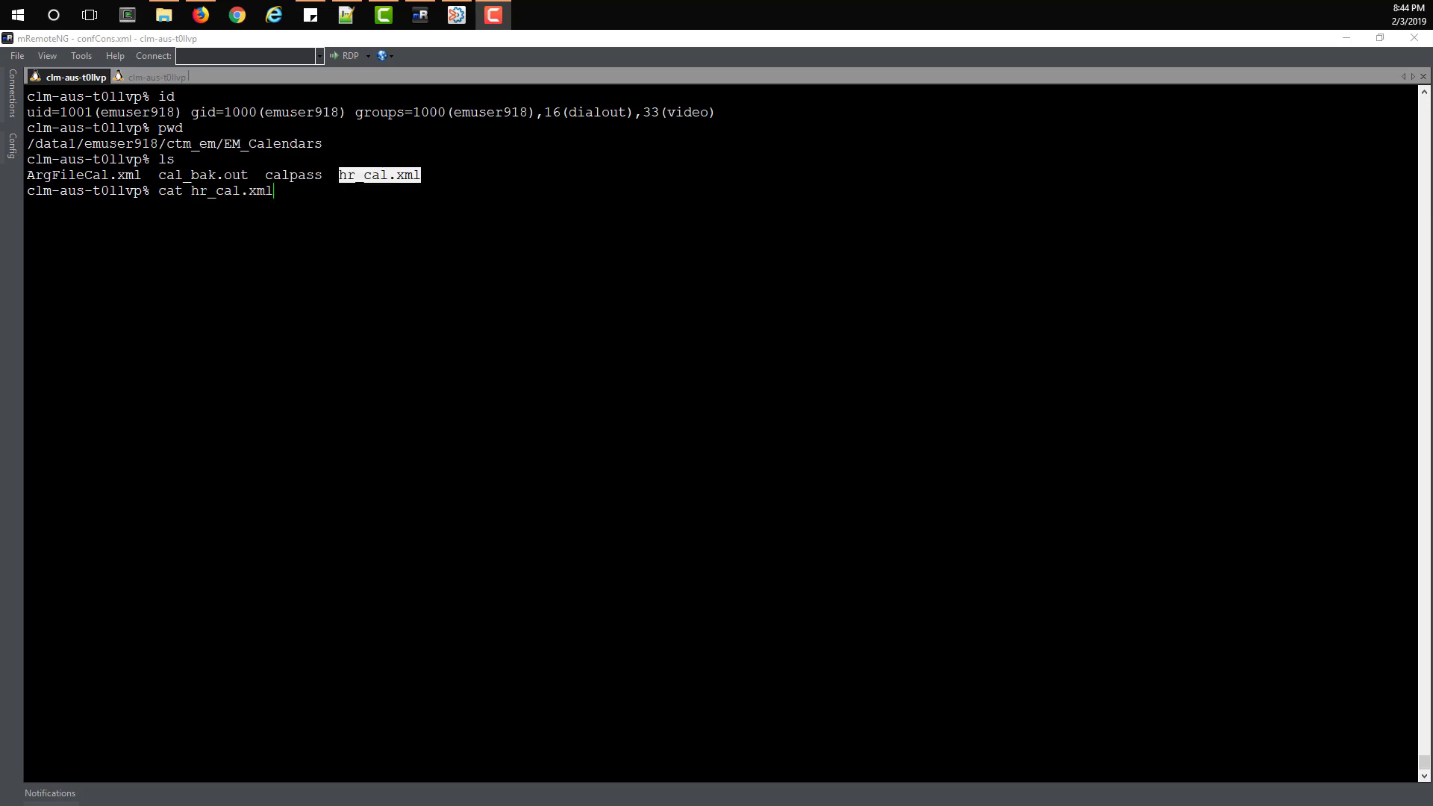
pyautogui.press('Return')
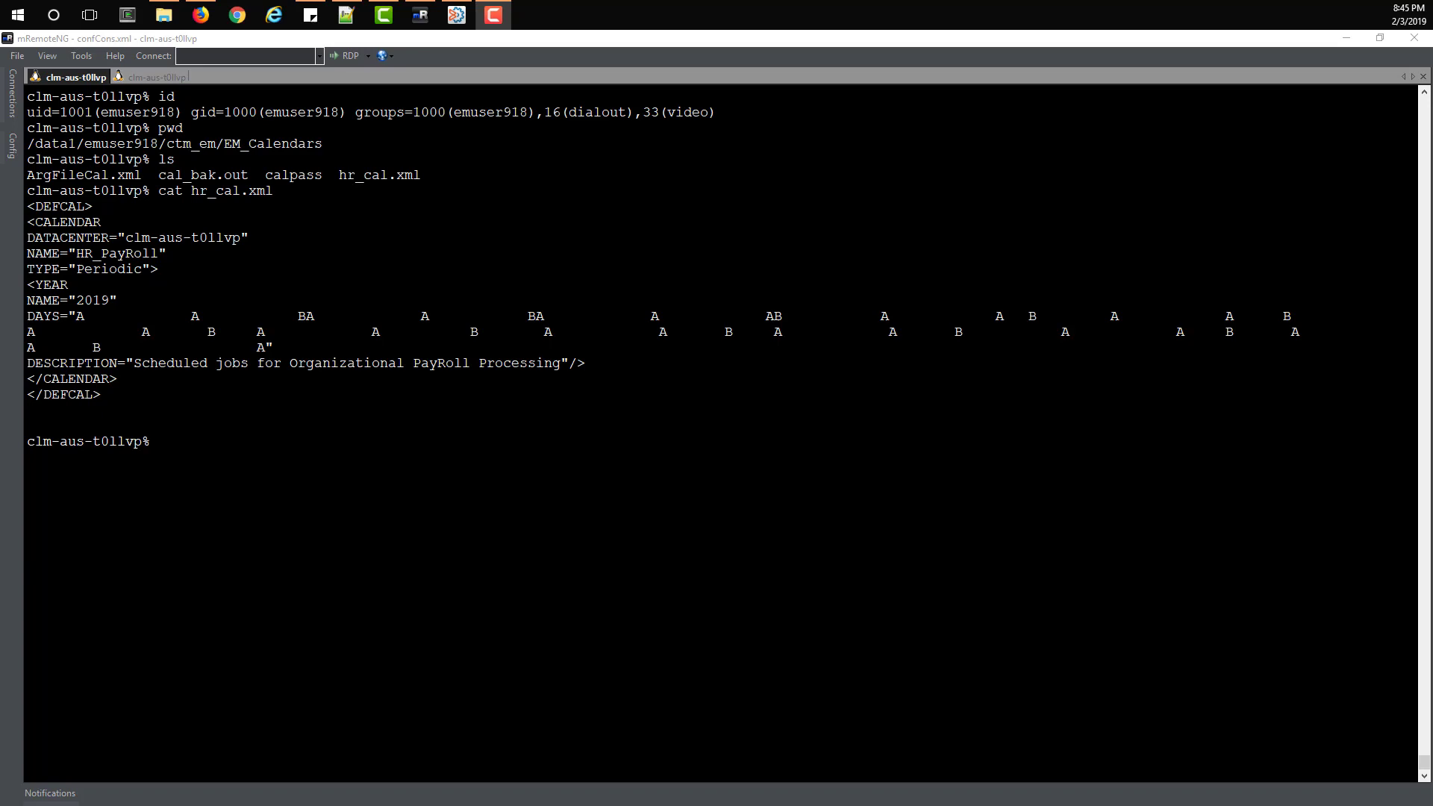
pyautogui.write('cat cal_bak.out')
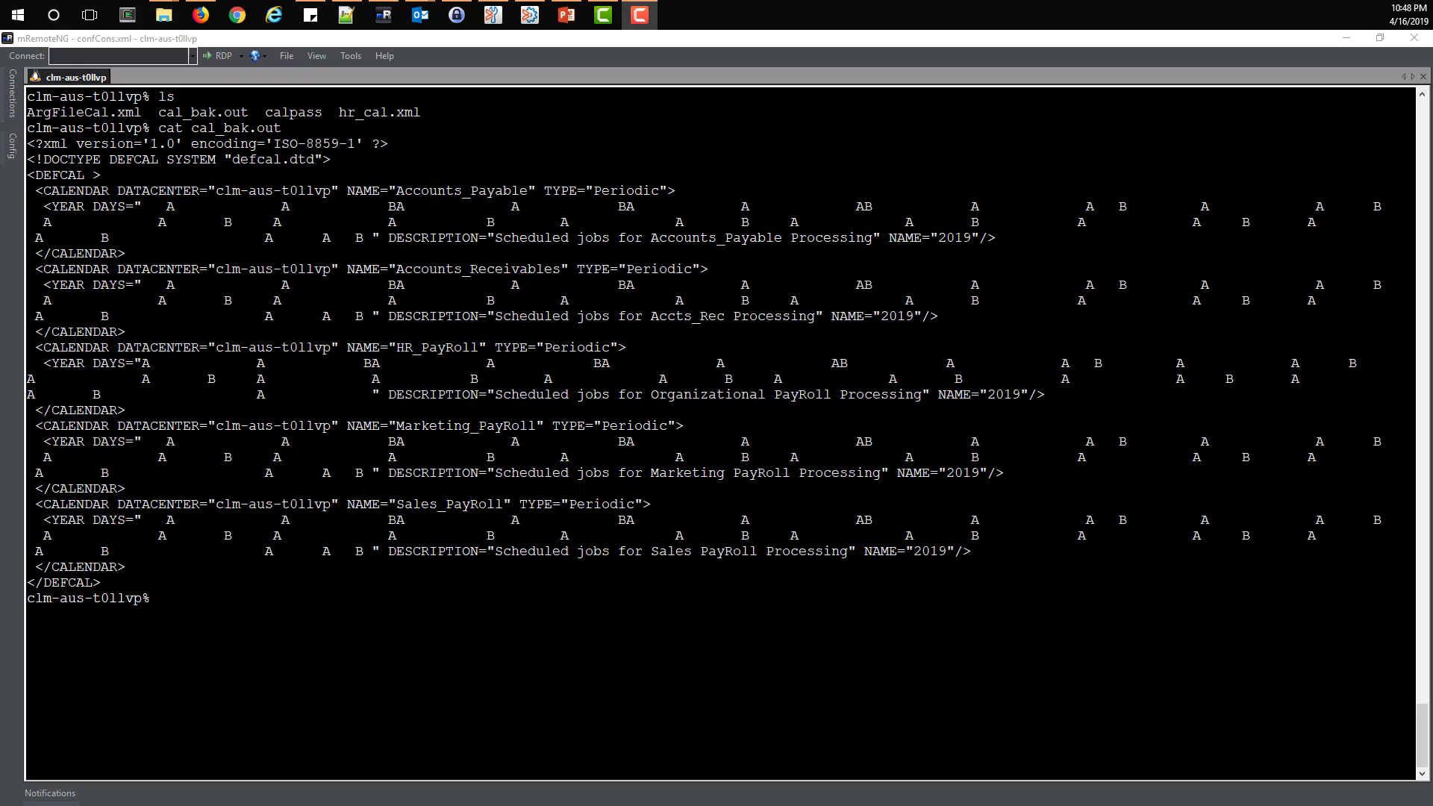
# Step: Print ArgFileCal.xml with cat, then enter the emdef exportdefcal command for clm-aus-t0llvp
pyautogui.write('cat')
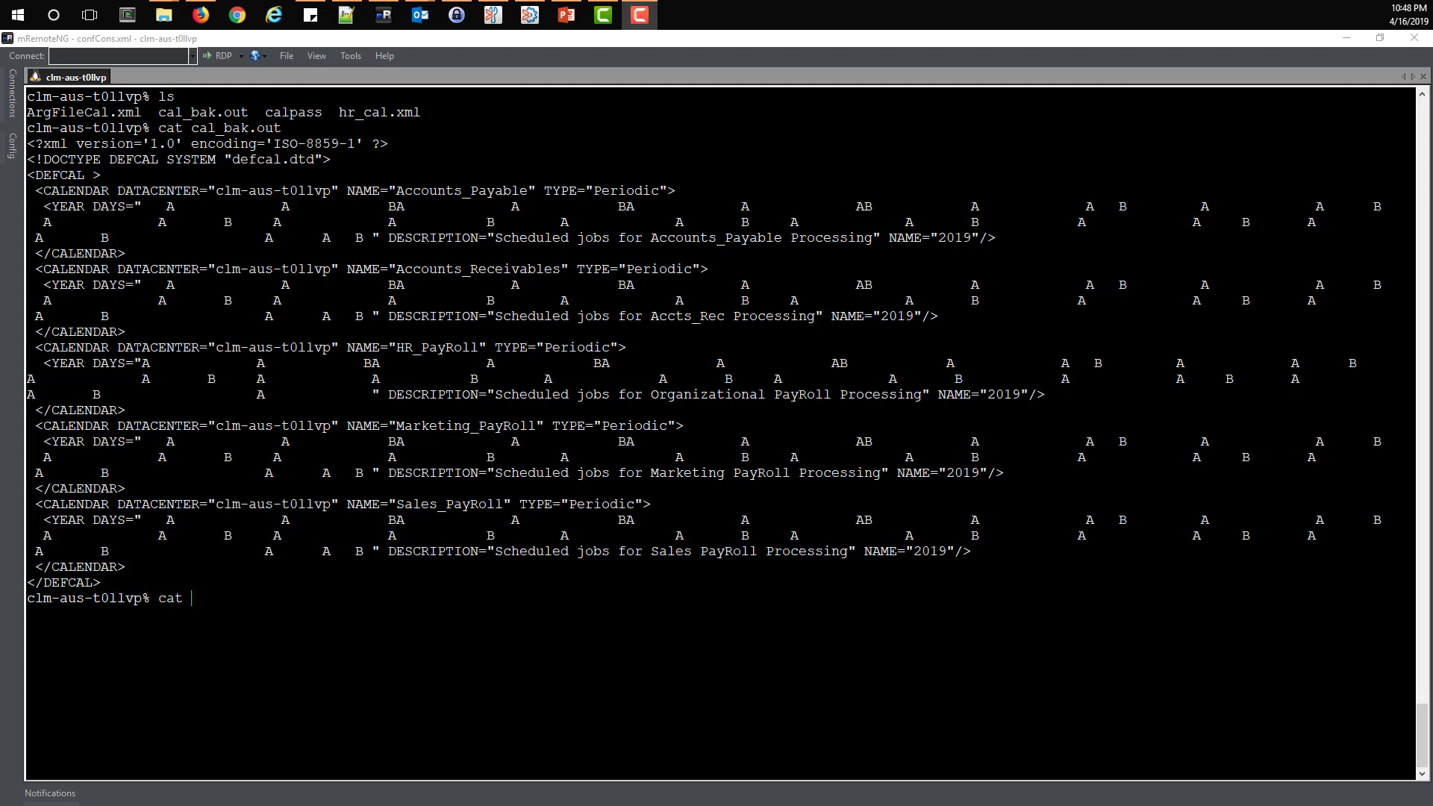
pyautogui.write('ArgFileCal.xml')
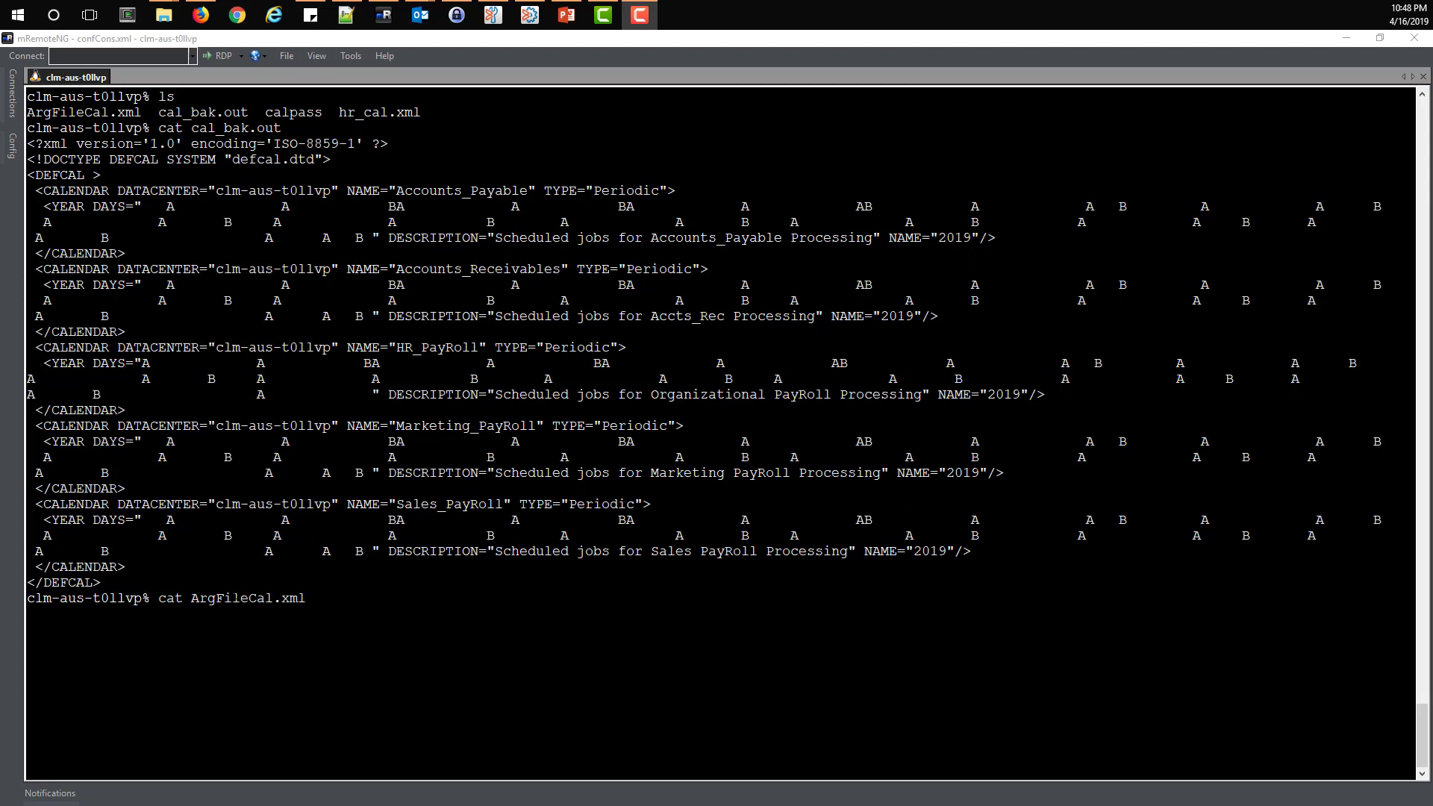
pyautogui.press('Return')
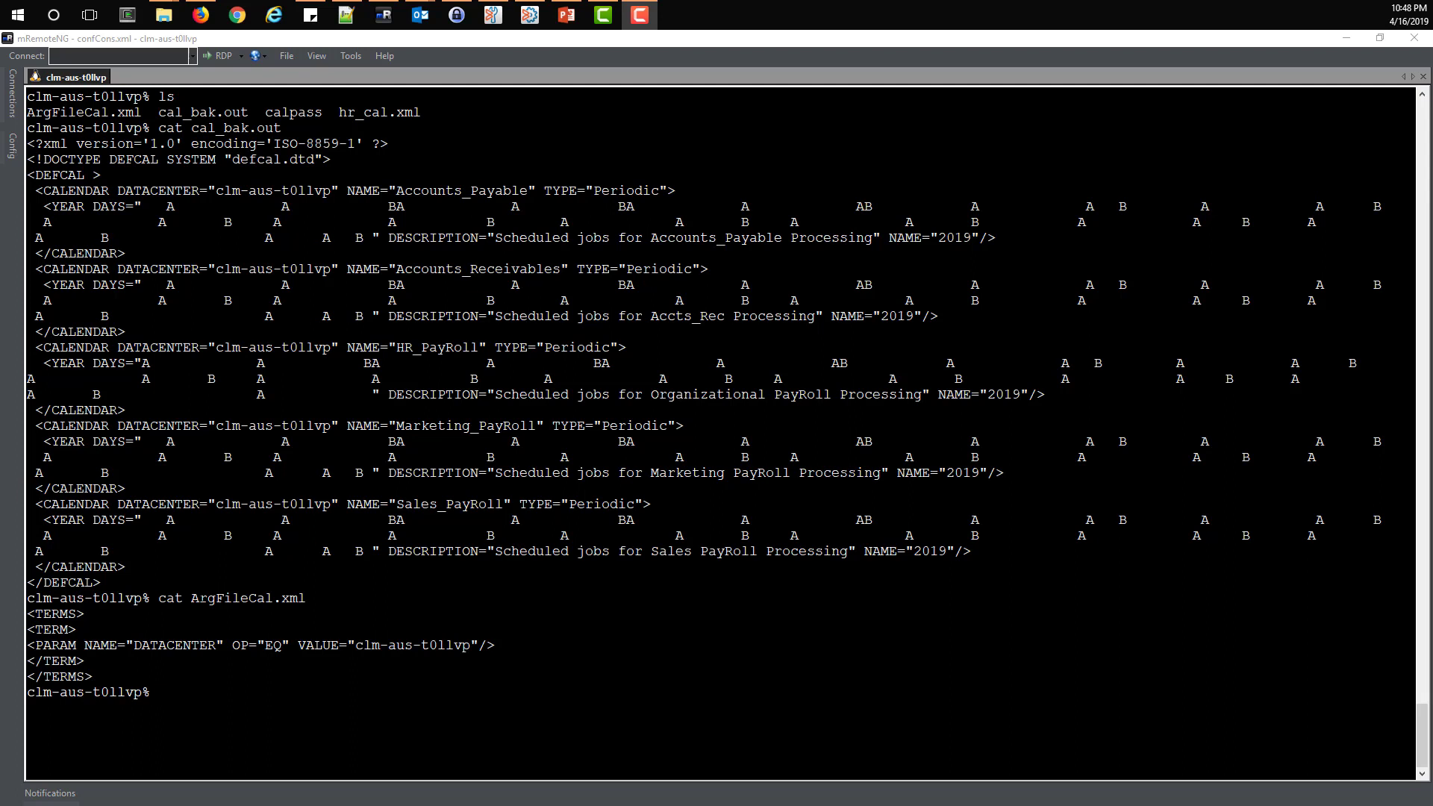
pyautogui.write('emdef exportdefcal -pf /data1/emuser918/ctm_em/EM_Calendars/calpass -s clm-aus-t0llvp -arg ArgFileCal.xml -out cal_bak.out')
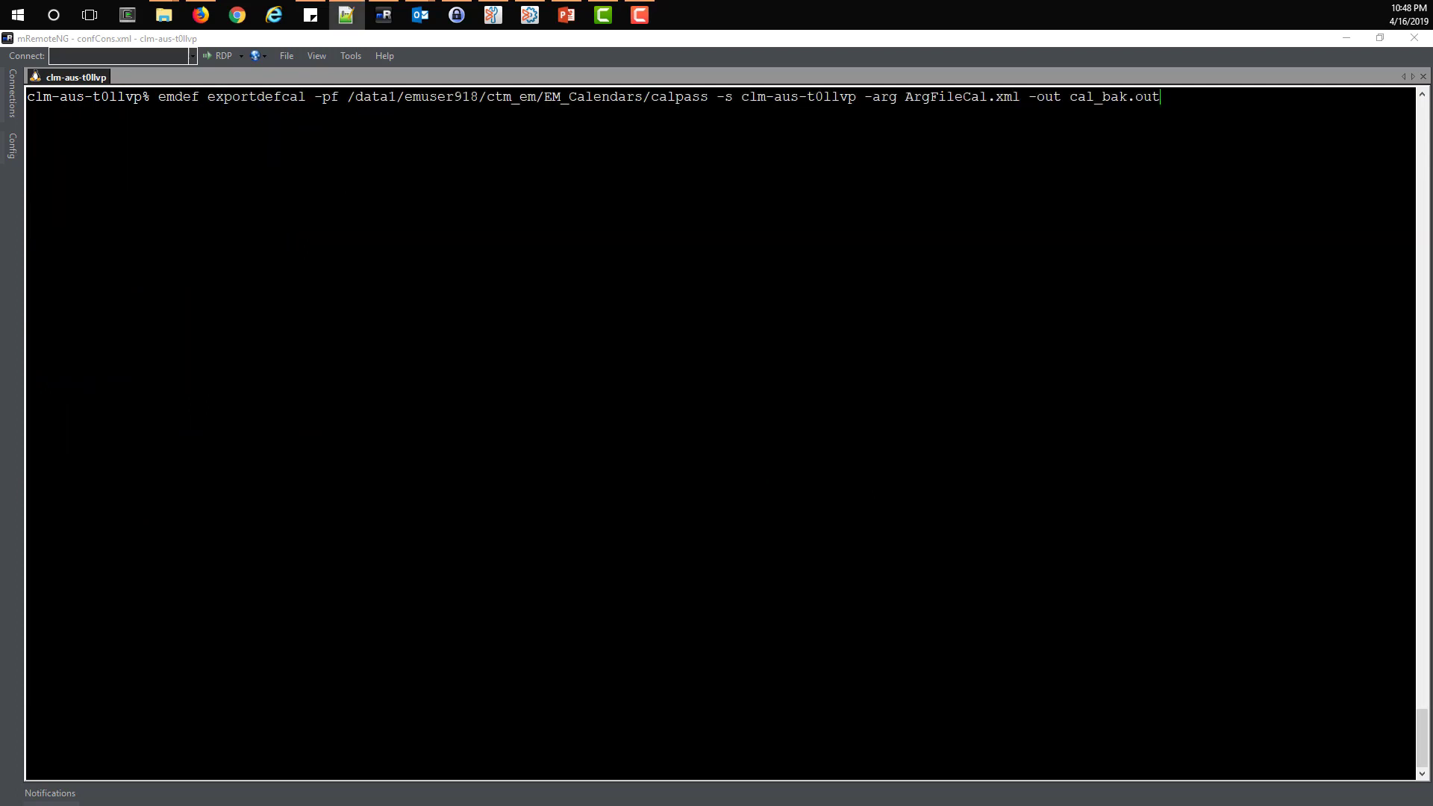
# Step: Export all five calendars to cal_bak.out and display its contents
pyautogui.press('Return')
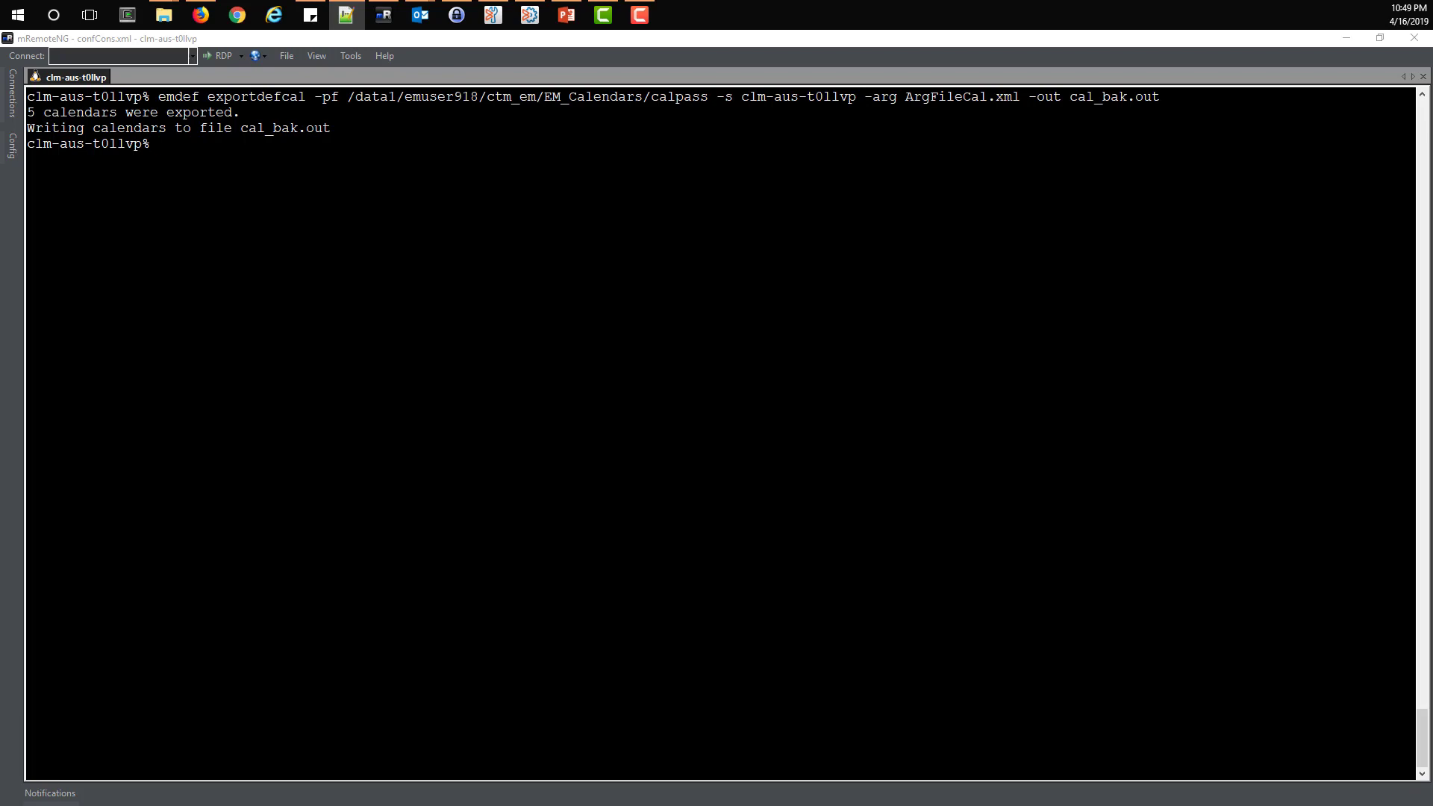
pyautogui.write('cat')
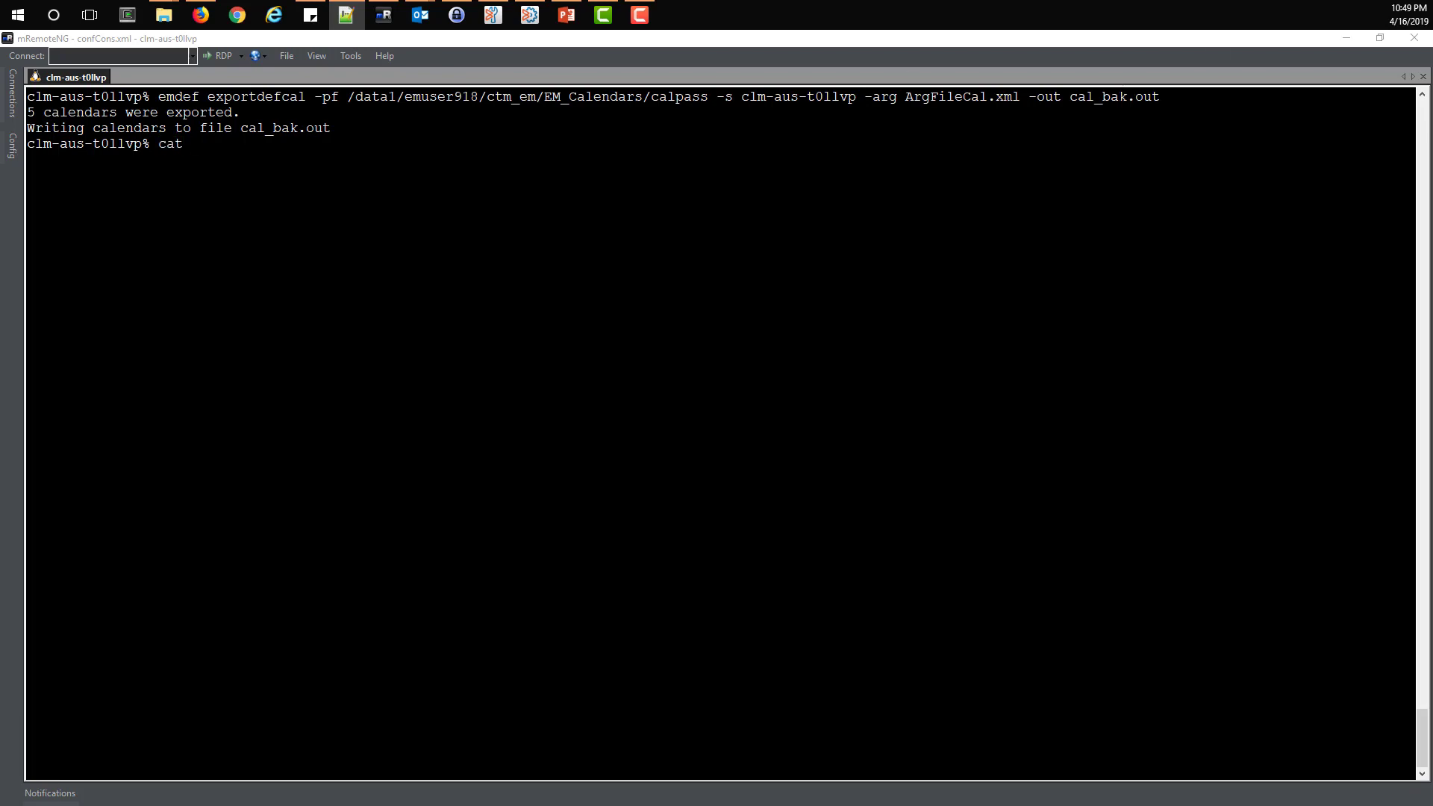
pyautogui.write('cal_bak.out')
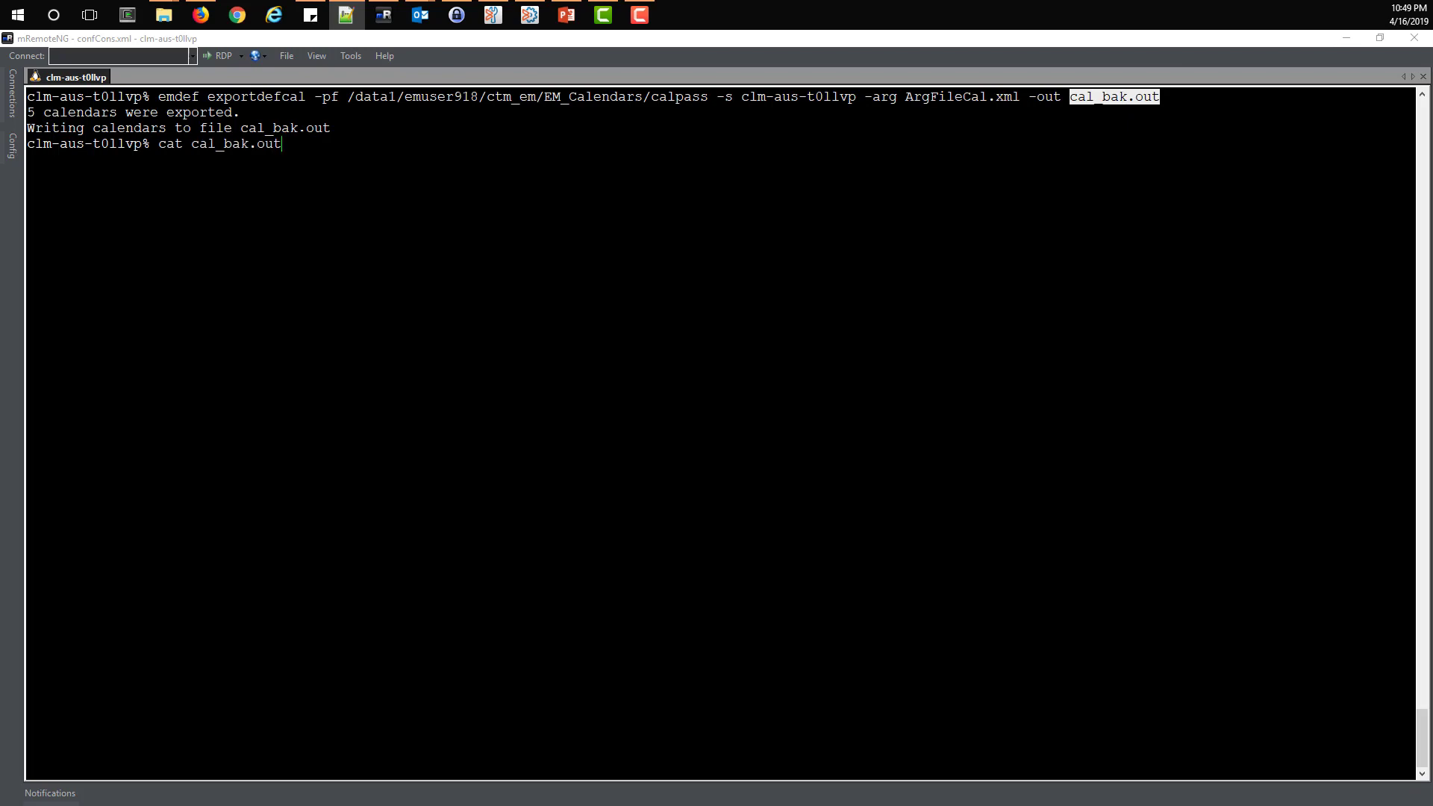
pyautogui.press('Return')
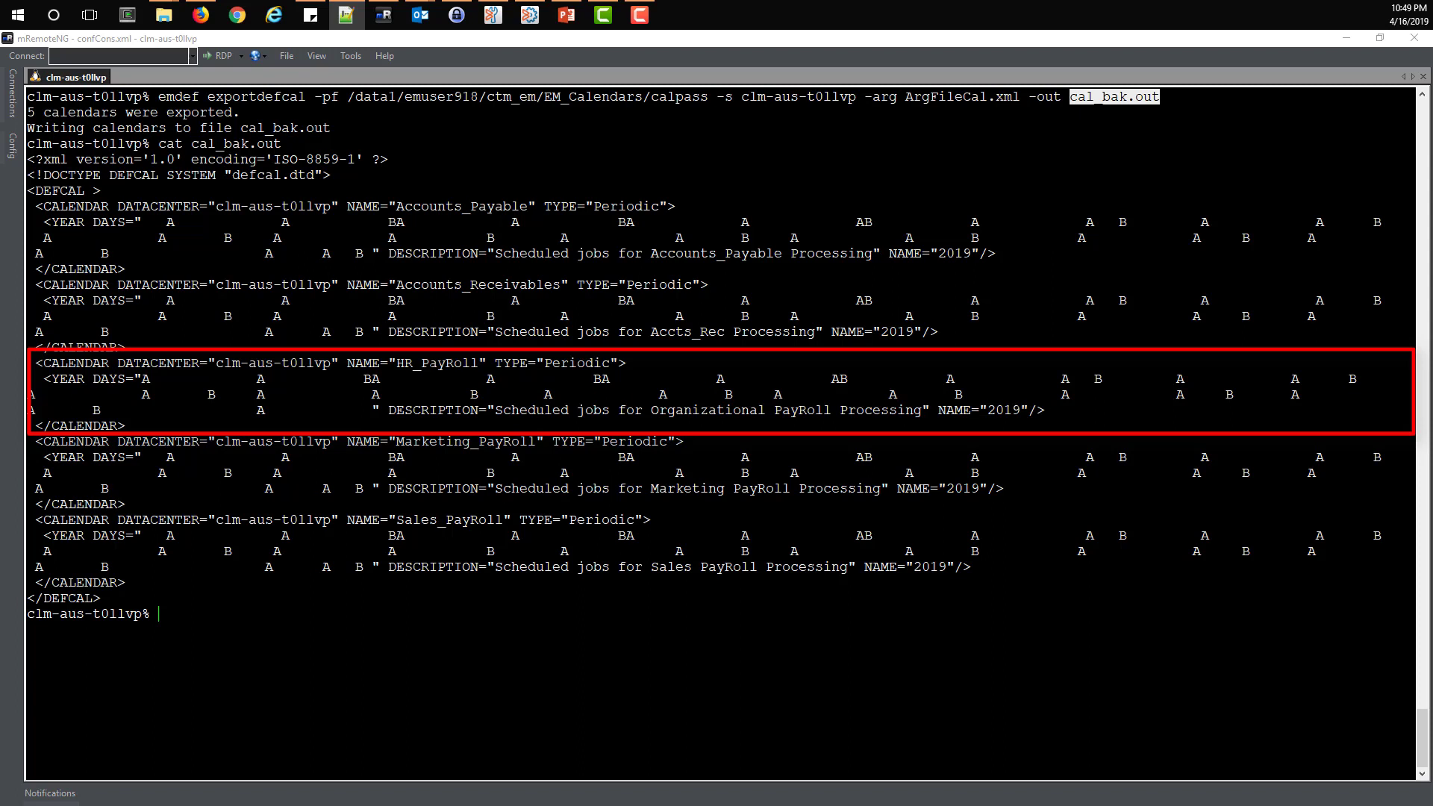
# Step: Display the HR_PayRoll definition in hr_cal.xml again
pyautogui.write('cat')
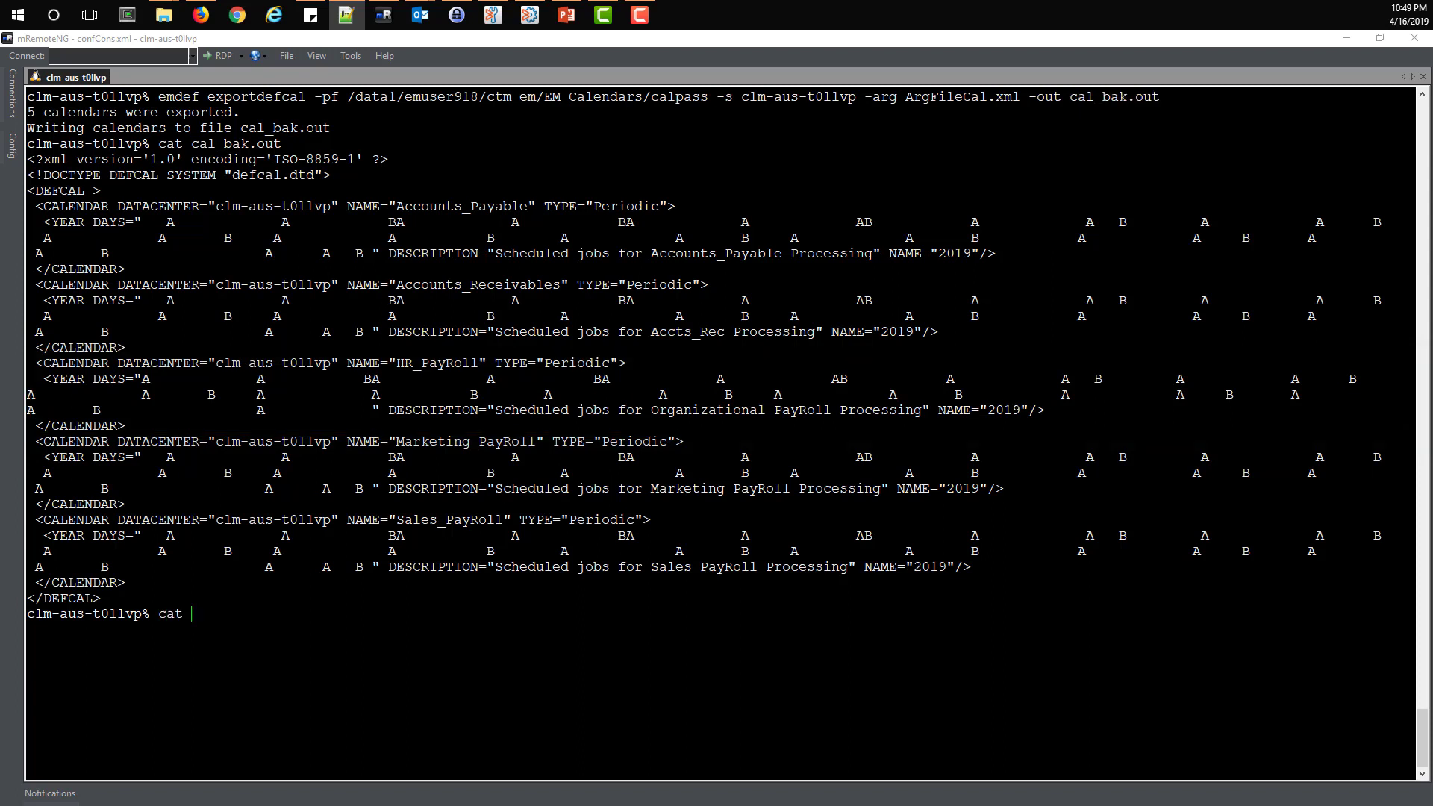
pyautogui.write('hr_cal.xml')
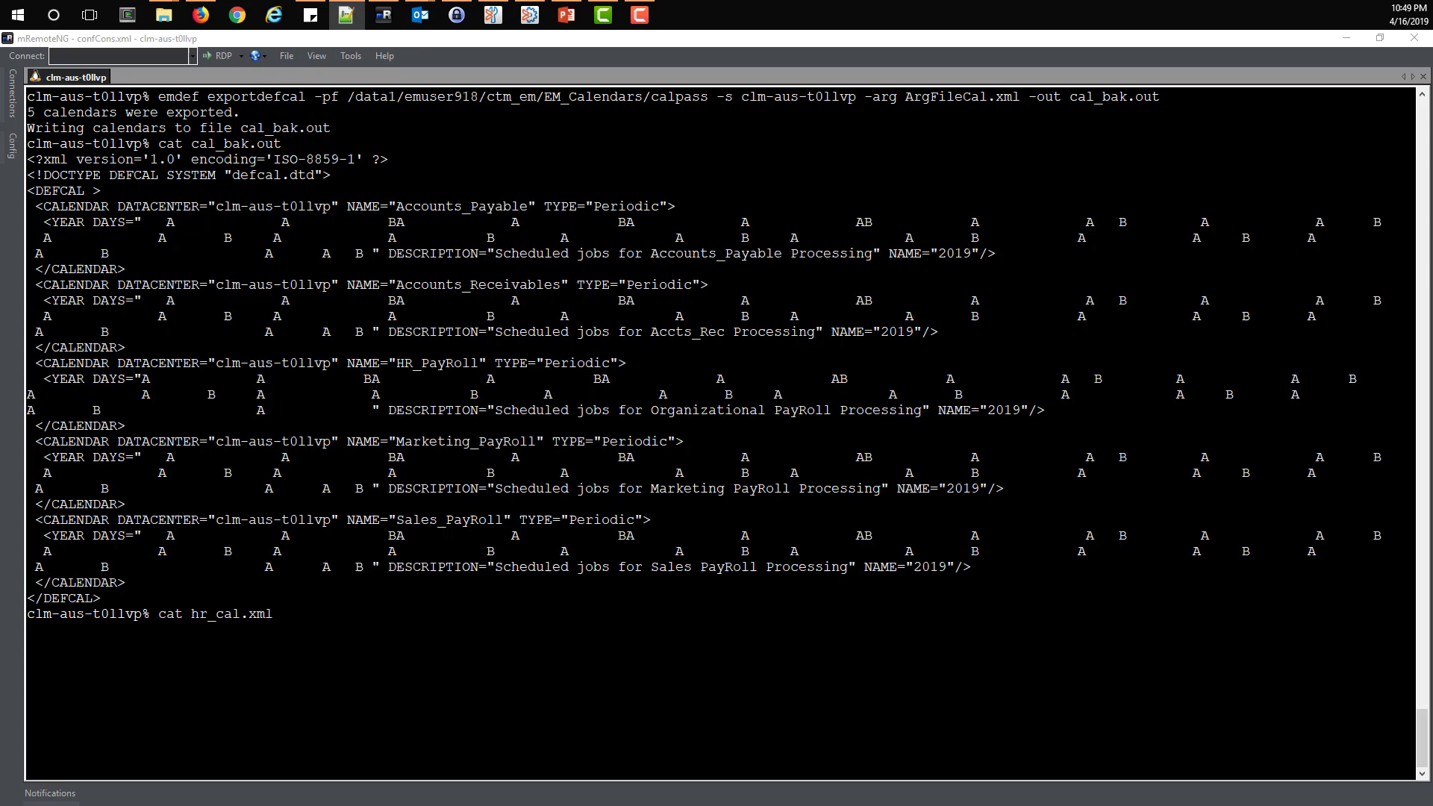
pyautogui.press('Return')
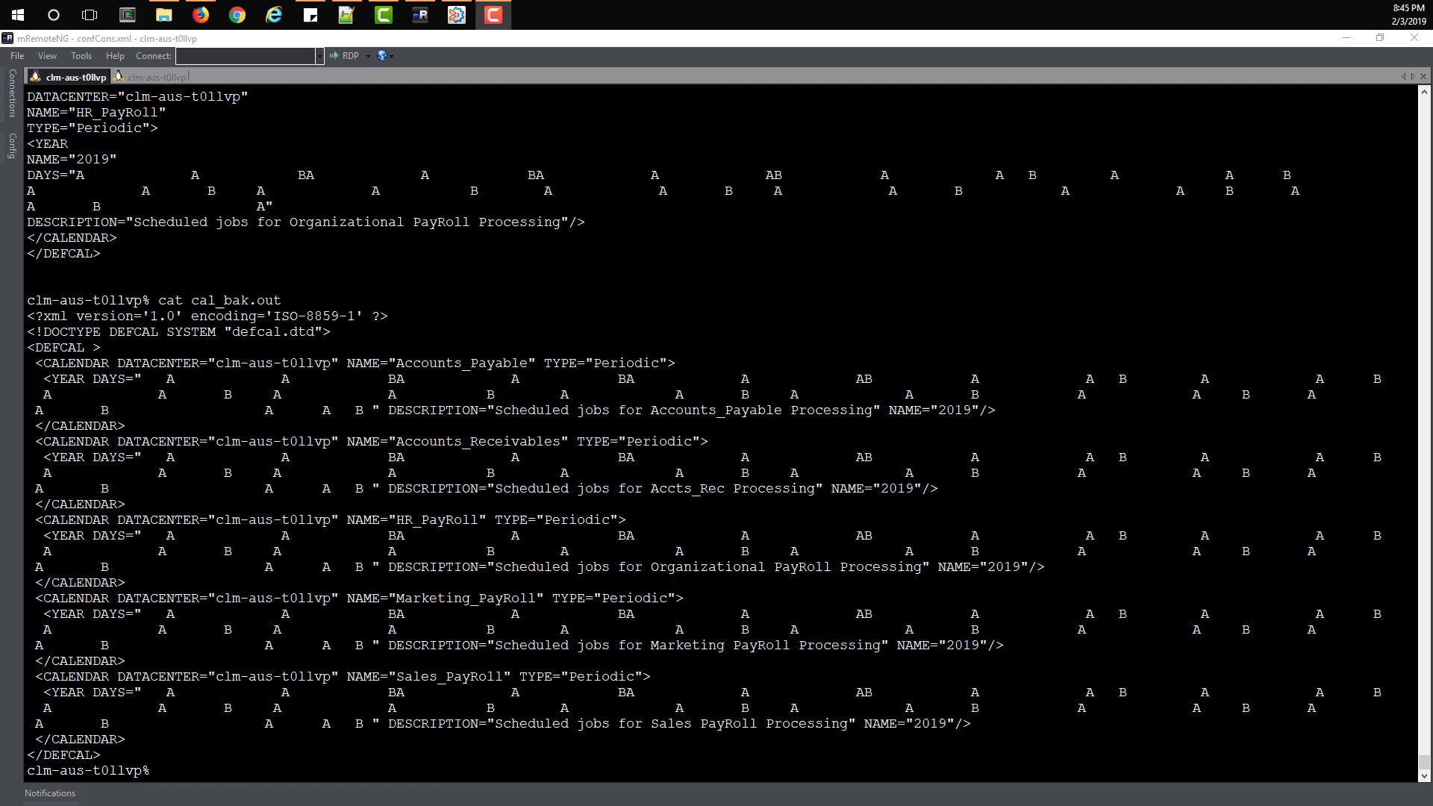
# Step: Run emdef defcal with the calpass file, server clm-aus-t0llvp and source hr_cal.xml
pyautogui.write('emdef defcal -pf /data1/emuser918/ctm_em/EM_Calendars/calpass -s clm-aus-t0llvp -src /data1/emuser918/ctm_em/EM_Calendars/hr_cal.xml')
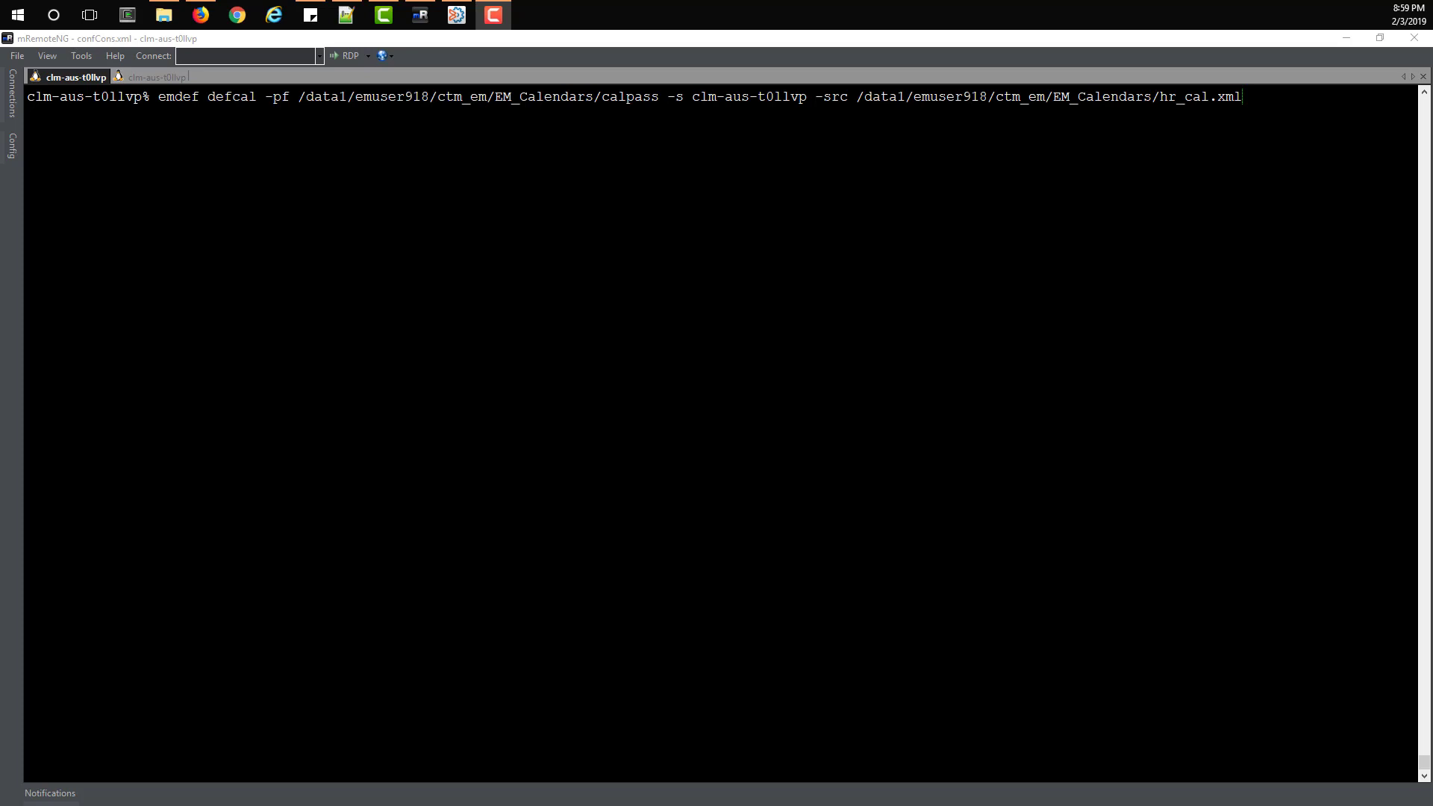
pyautogui.press('Return')
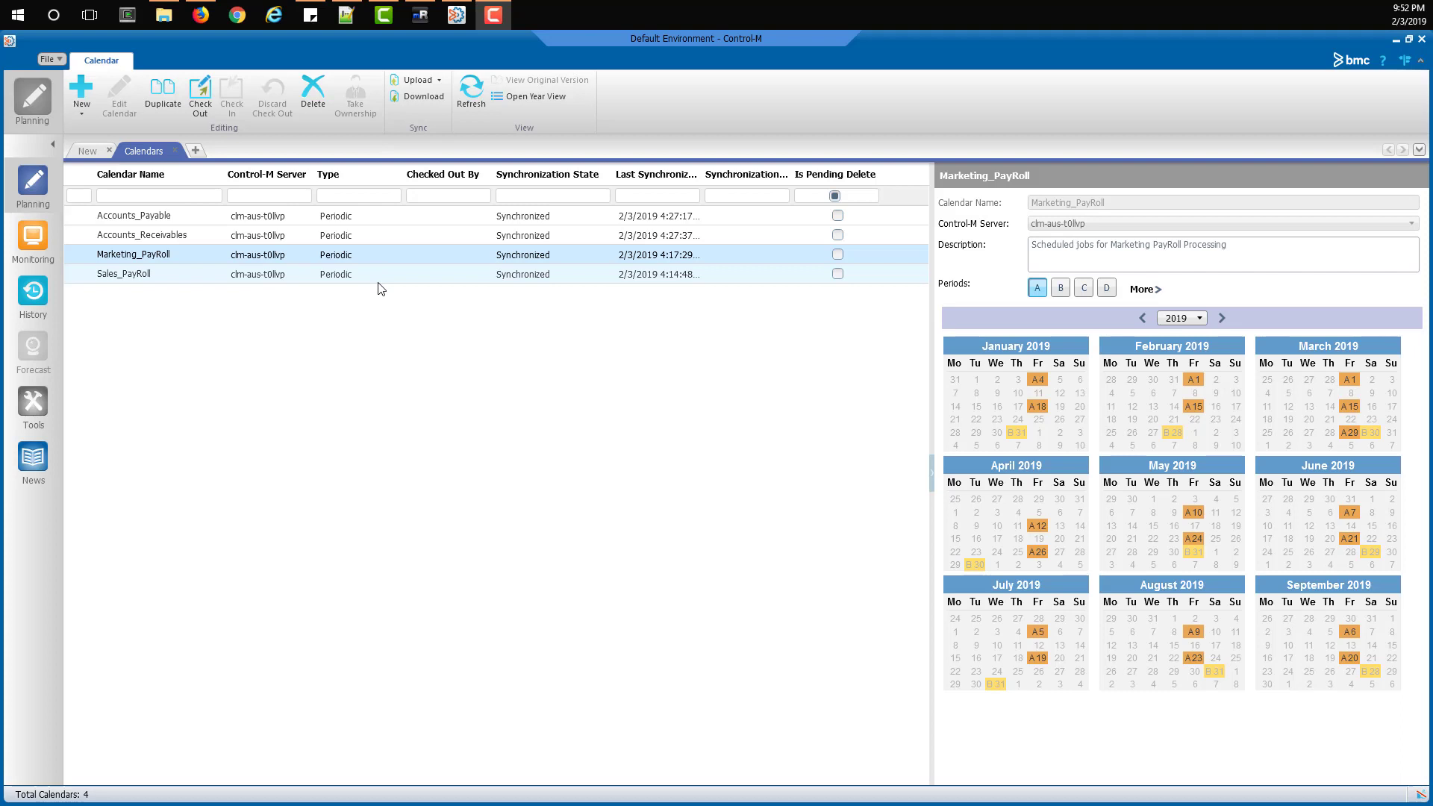
pyautogui.moveTo(401, 47)
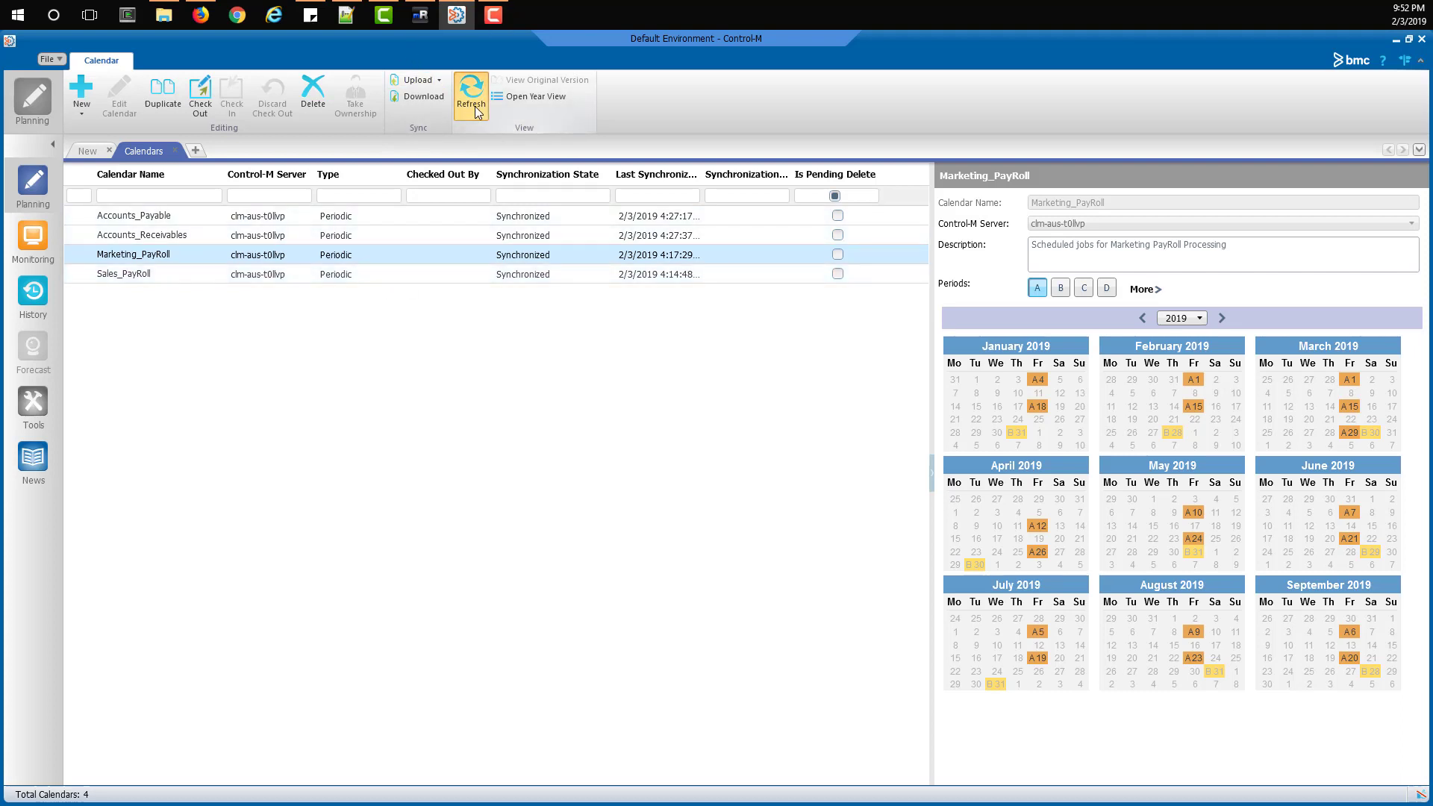
# Step: Refresh the calendar list so HR_PayRoll appears again among five calendars
pyautogui.click(470, 95)
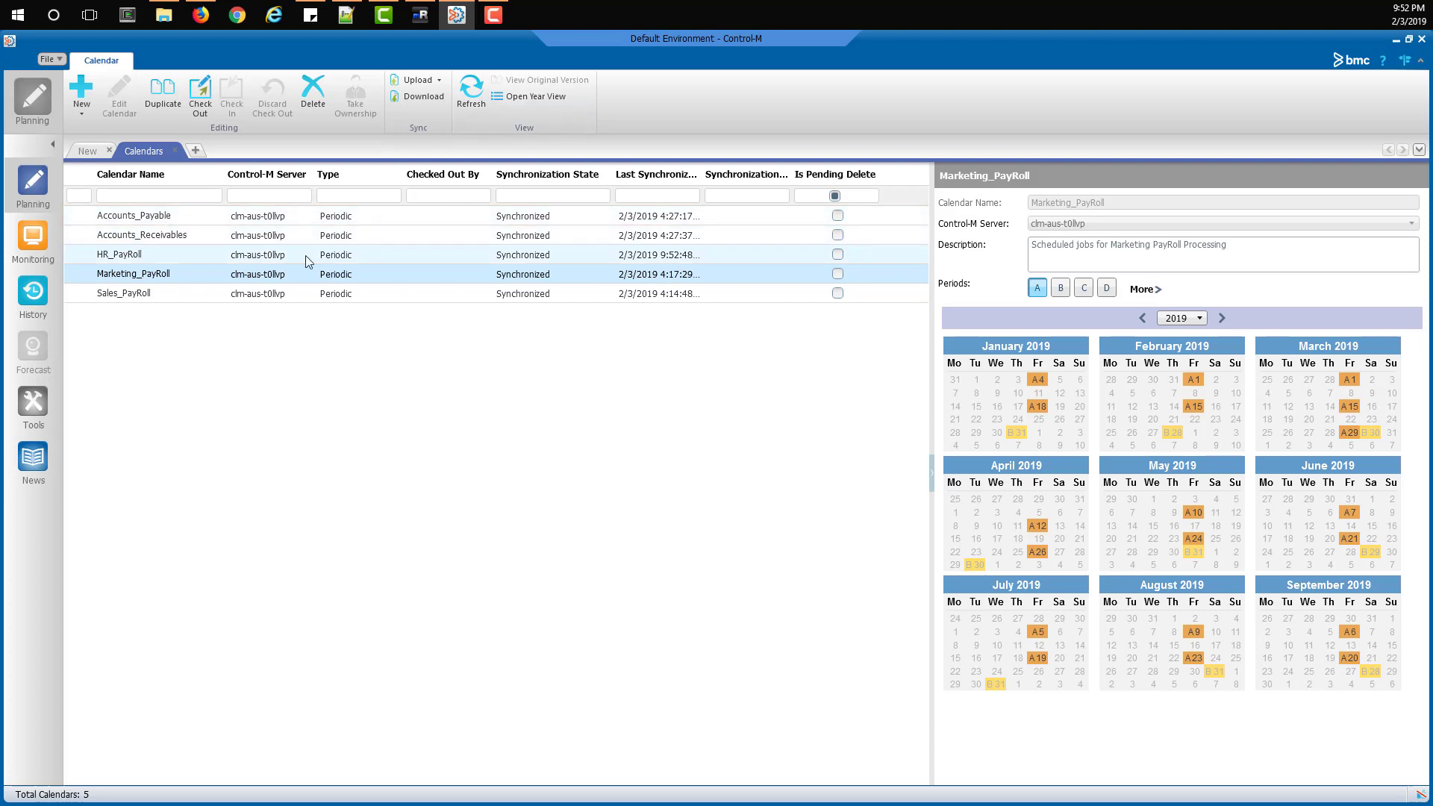
pyautogui.moveTo(142, 273)
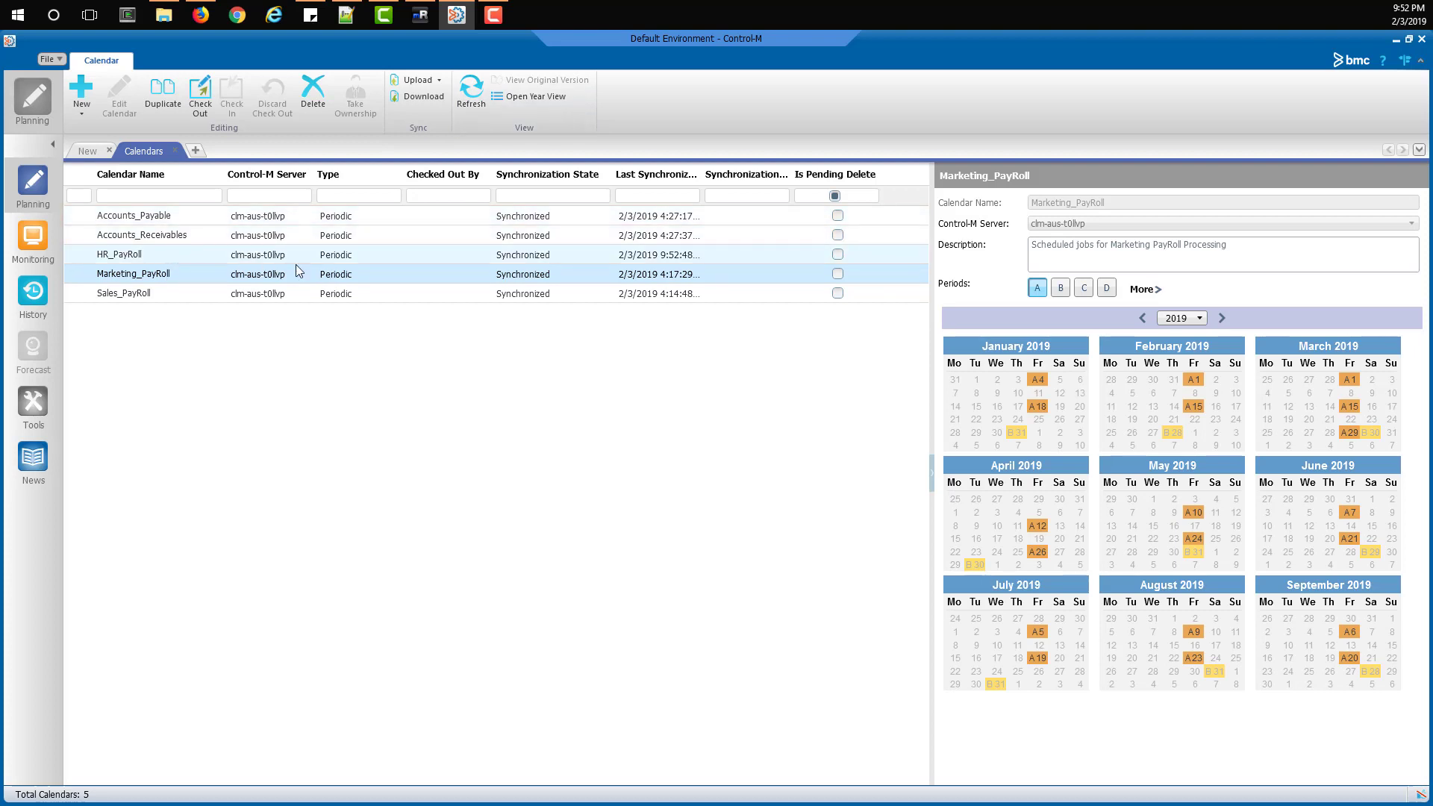
pyautogui.moveTo(490, 275)
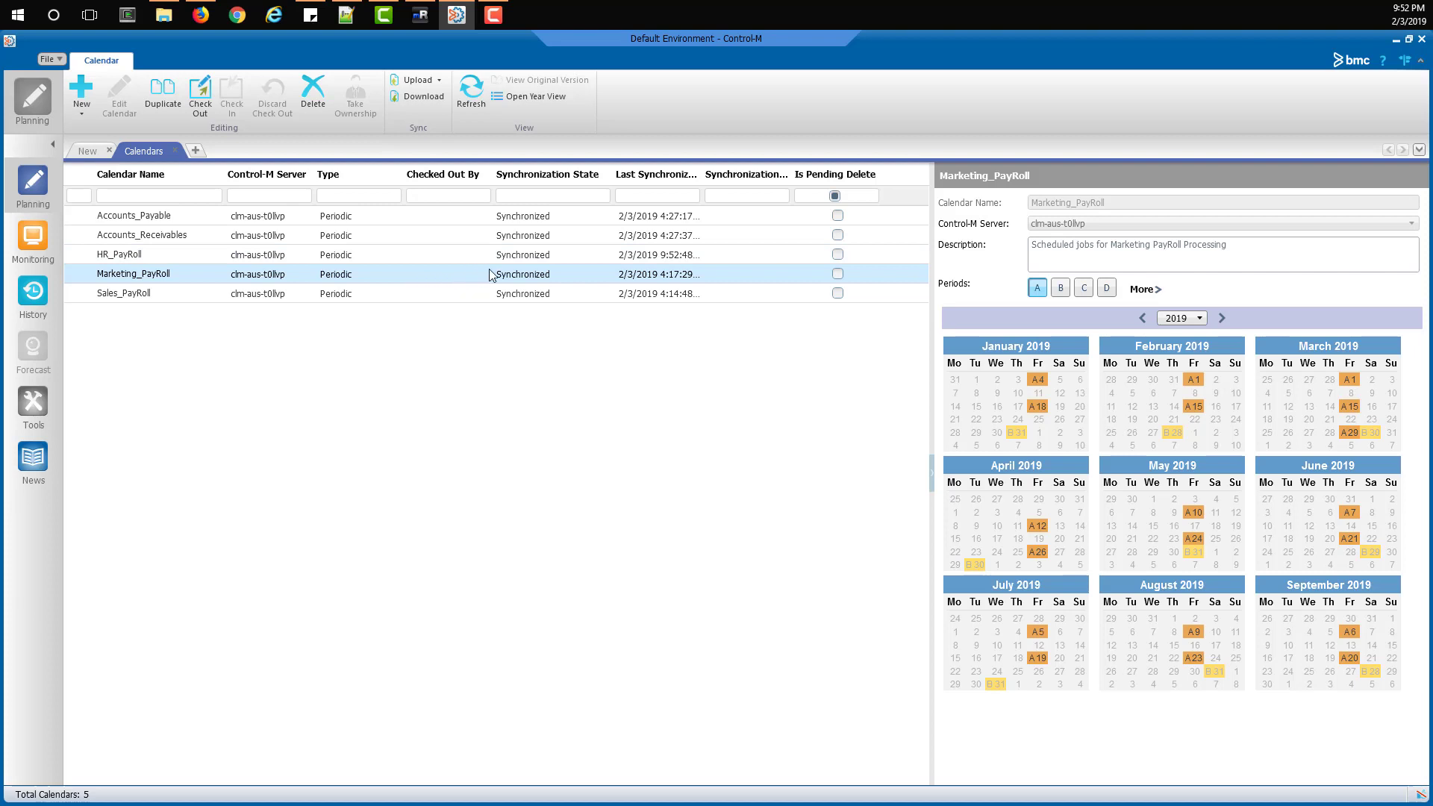
pyautogui.moveTo(516, 263)
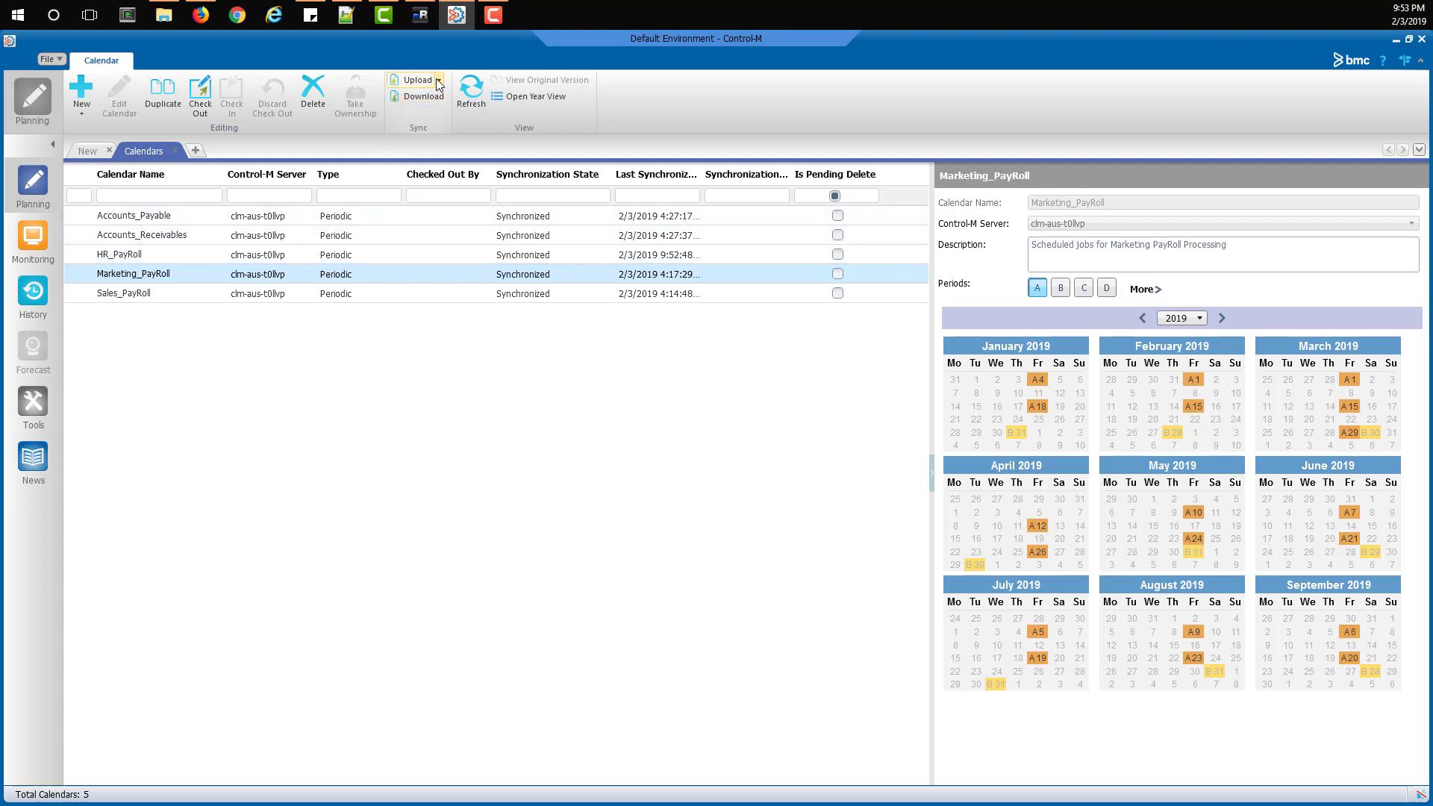
# Step: Upload the selected Marketing_PayRoll calendar to the Control-M server and confirm
pyautogui.click(410, 79)
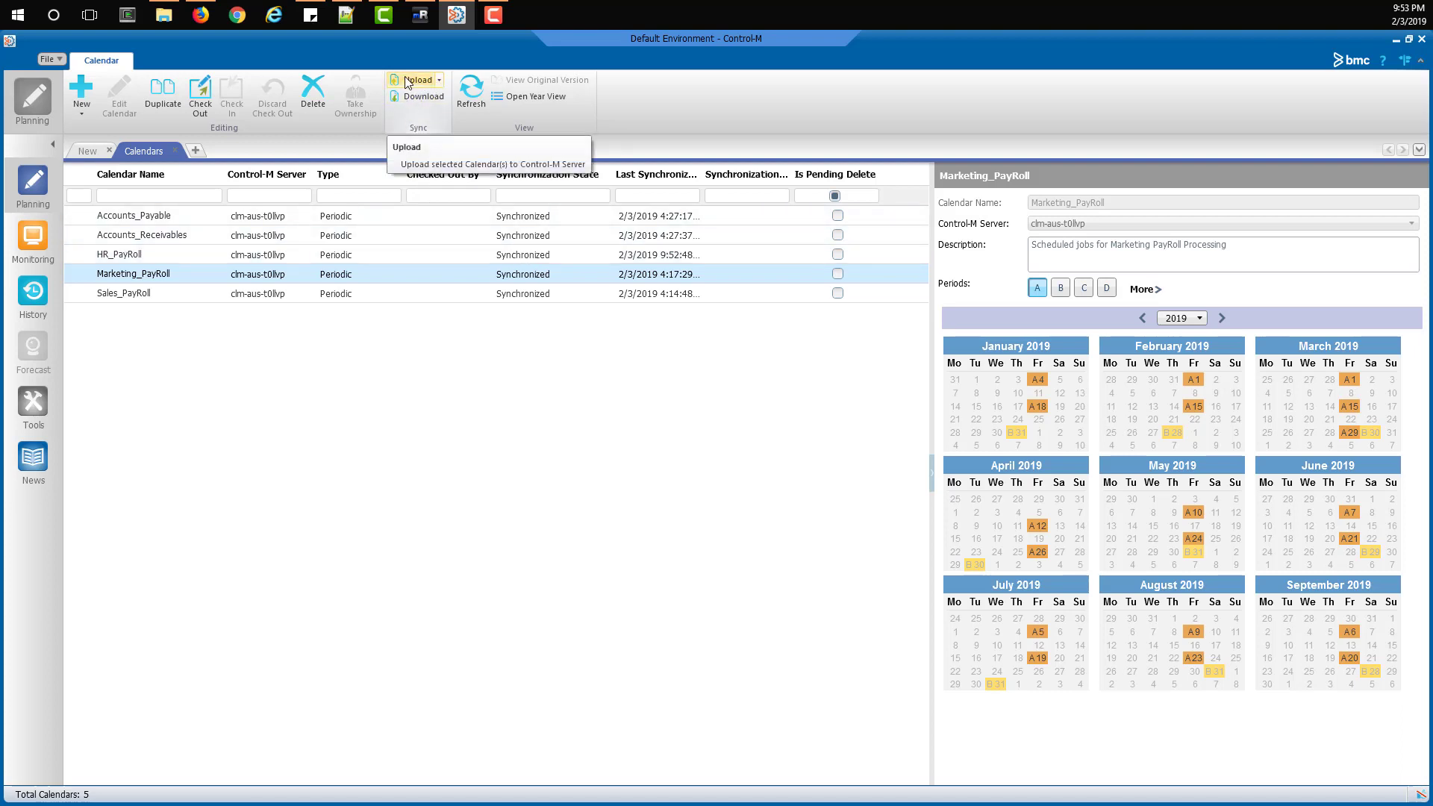
pyautogui.click(408, 147)
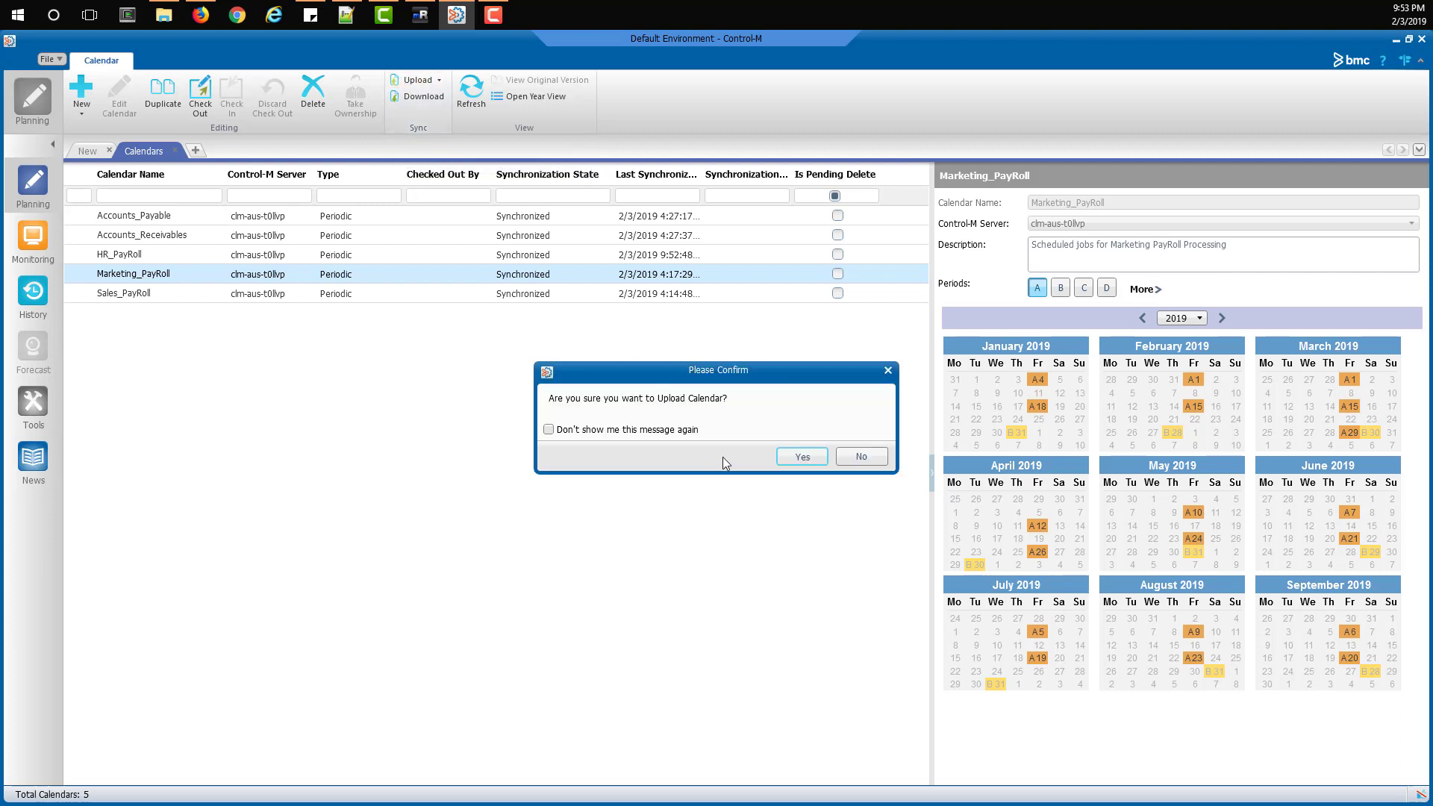
pyautogui.click(800, 457)
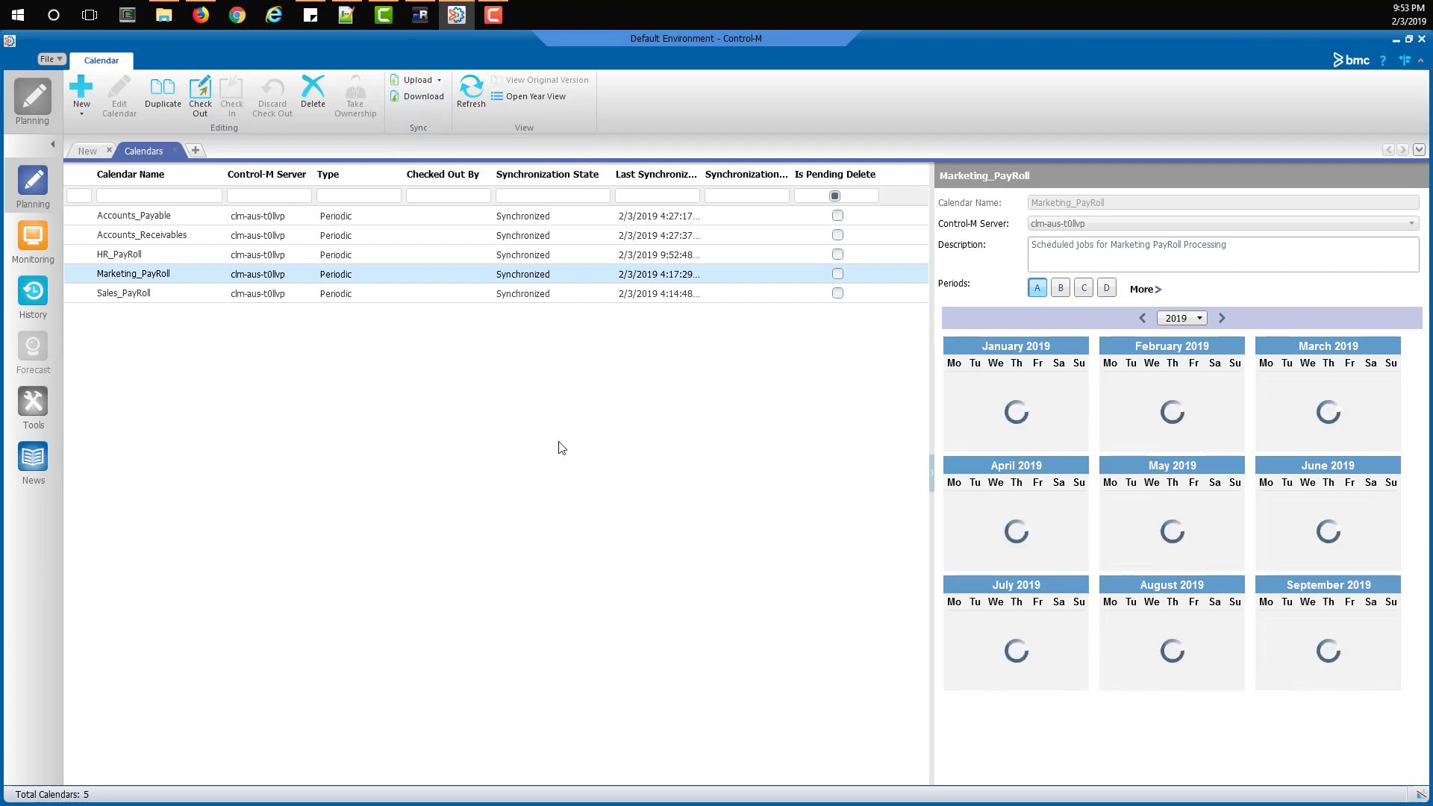